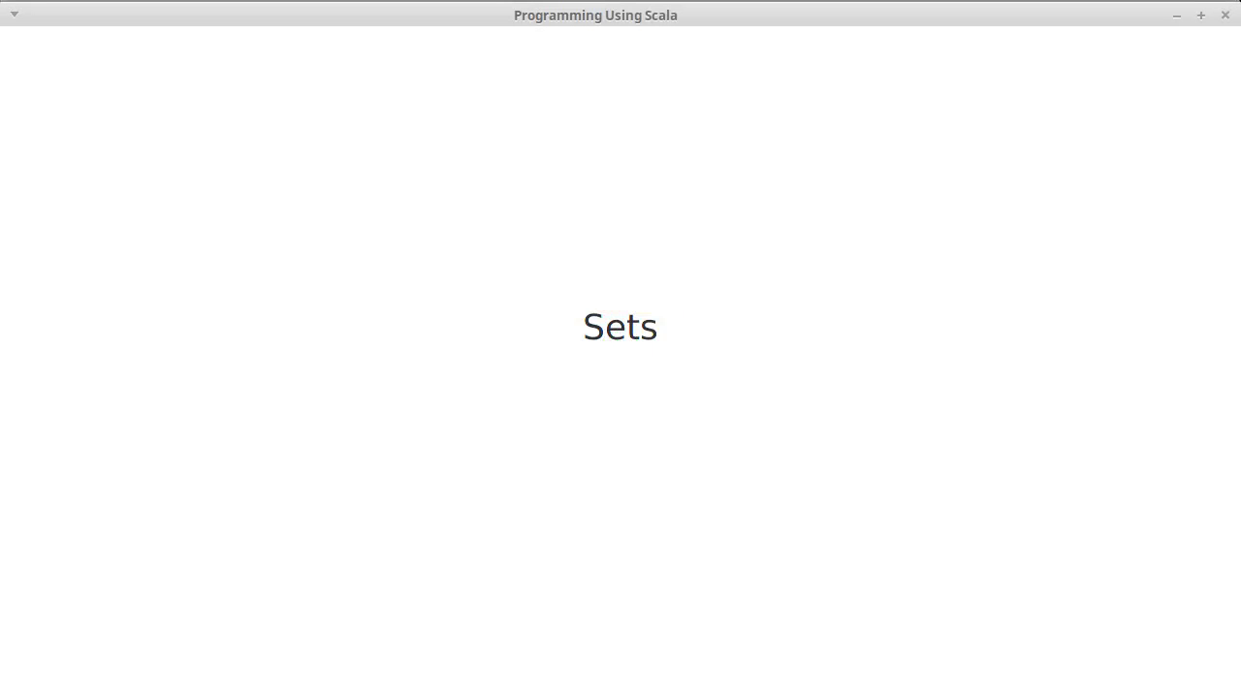
pyautogui.moveTo(799, 355)
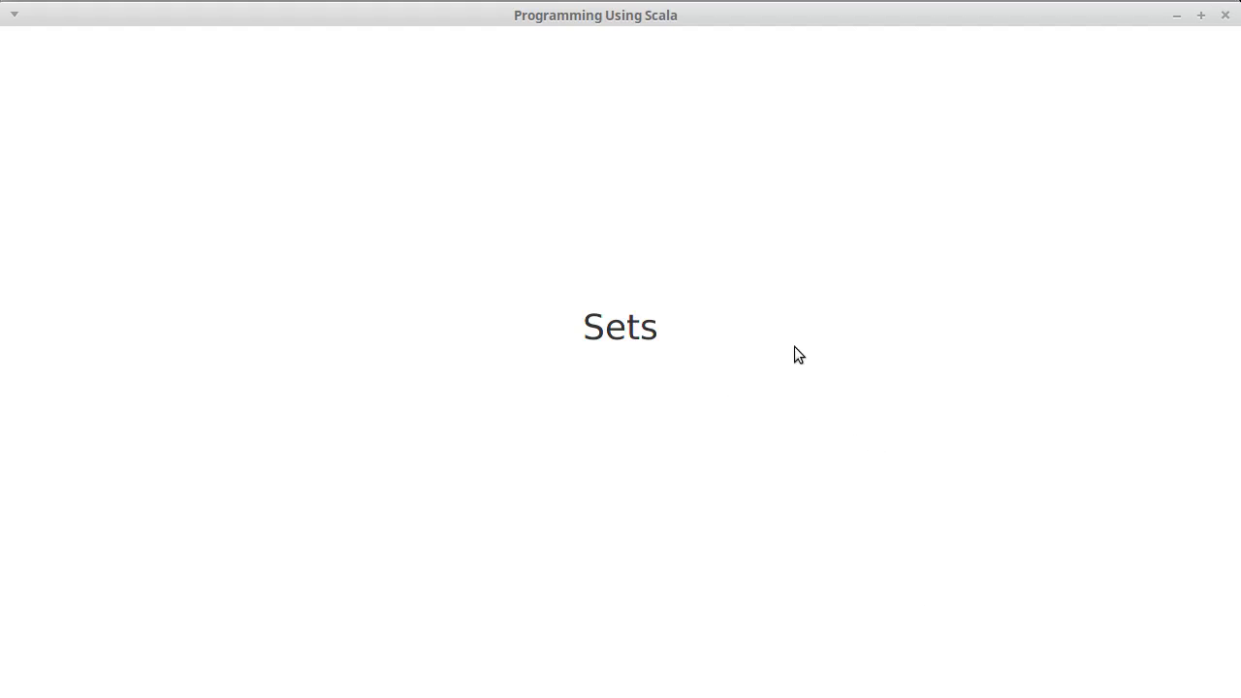
pyautogui.moveTo(810, 244)
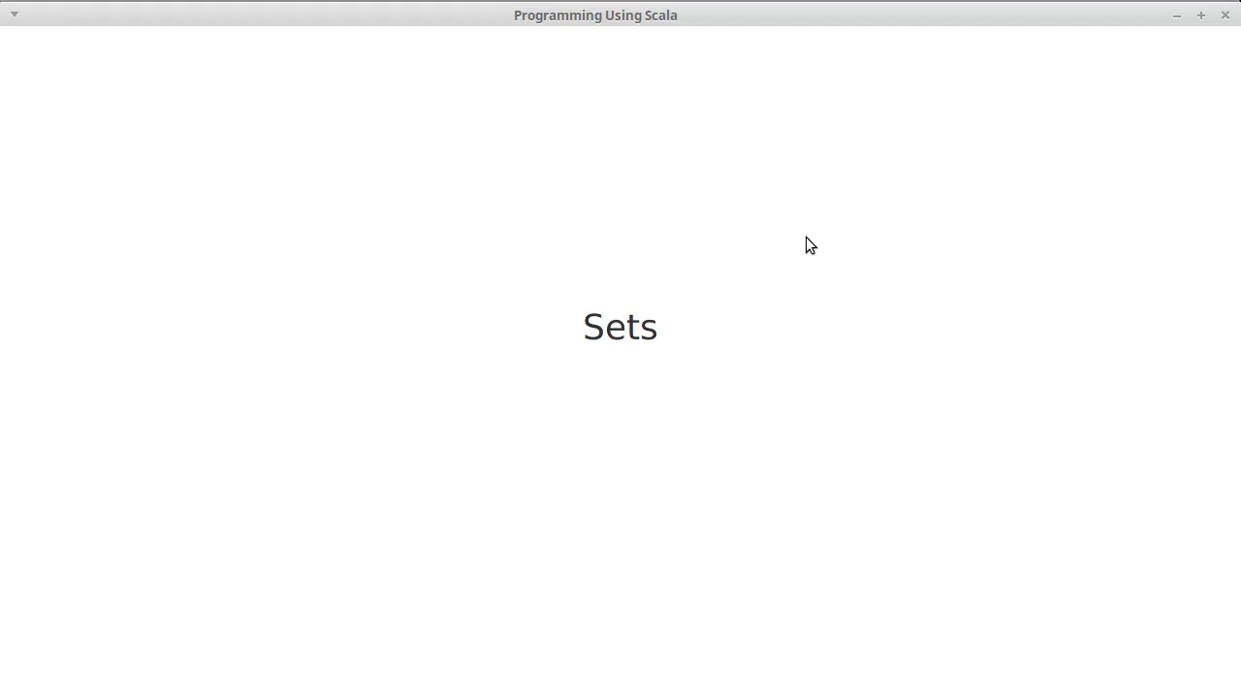
pyautogui.moveTo(1086, 111)
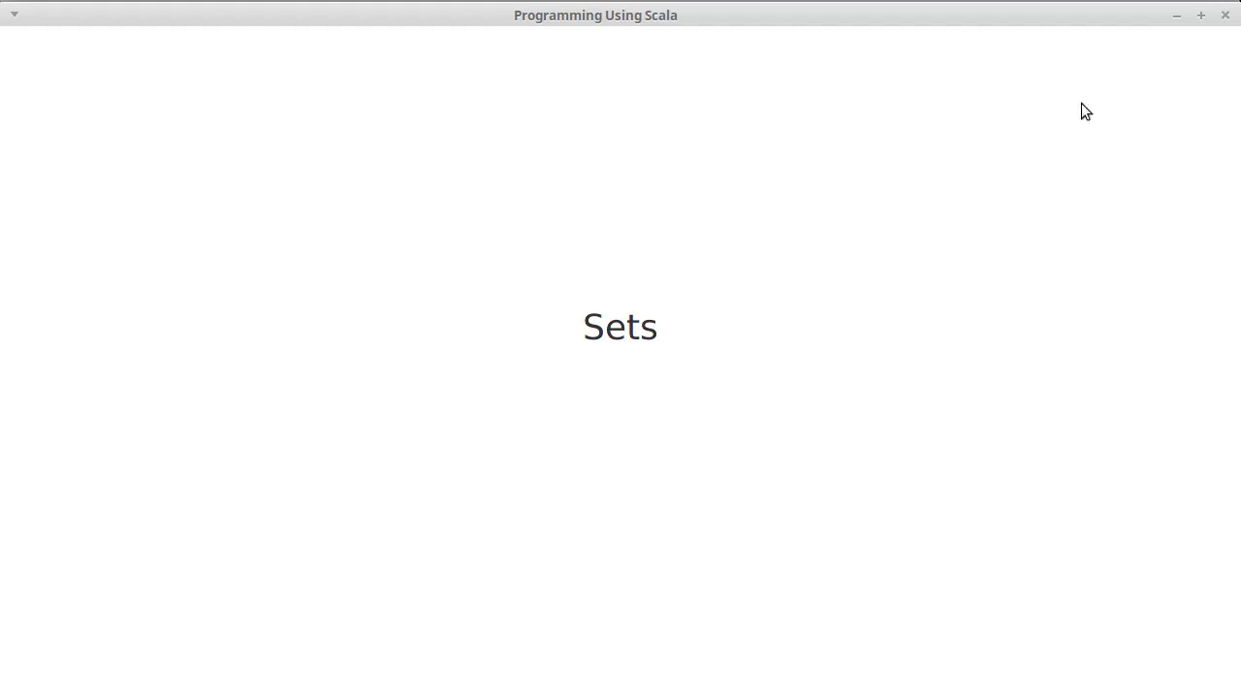
pyautogui.moveTo(1228, 21)
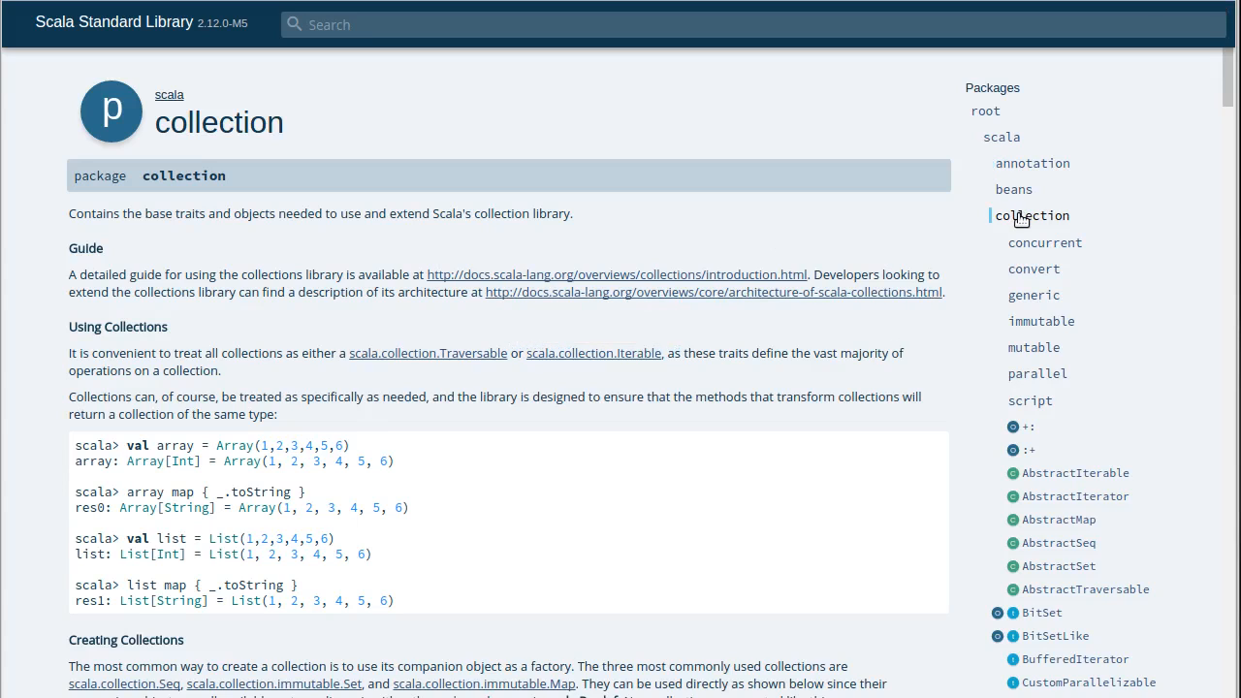
pyautogui.moveTo(1036, 231)
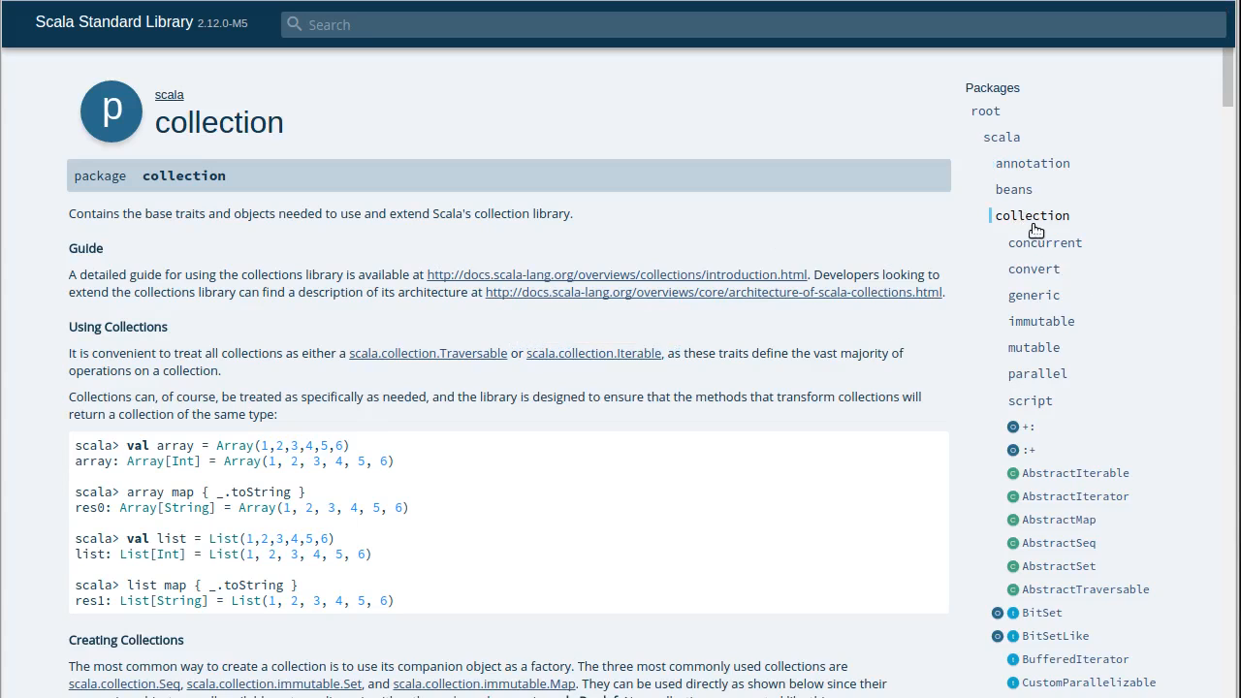
pyautogui.moveTo(1109, 299)
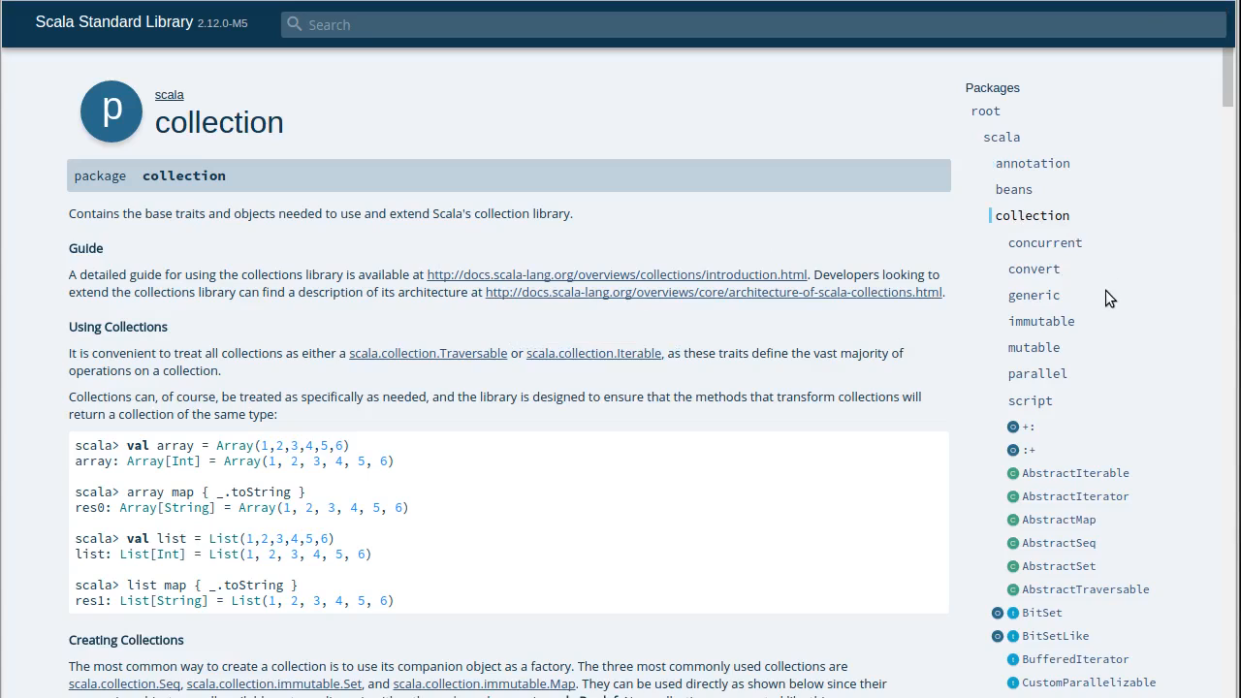
# Step: Scroll through the Set trait's abstract and concrete value members down to aggregate and apply
pyautogui.scroll(-3)
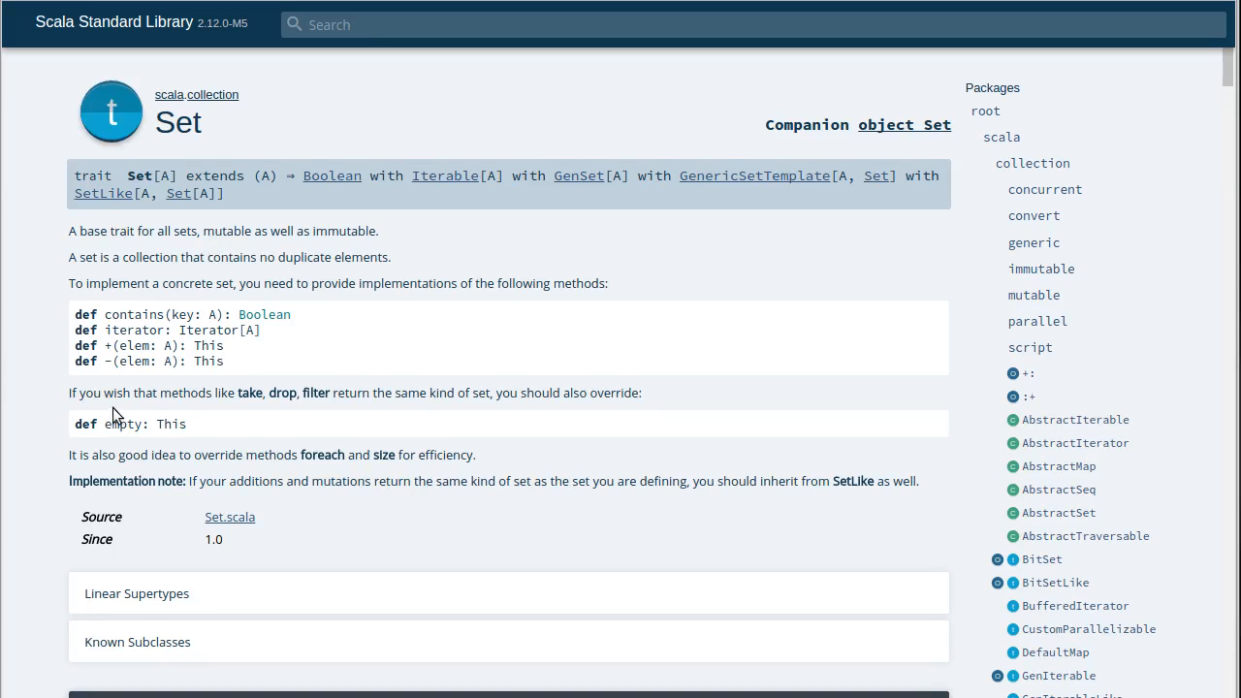
pyautogui.scroll(-3)
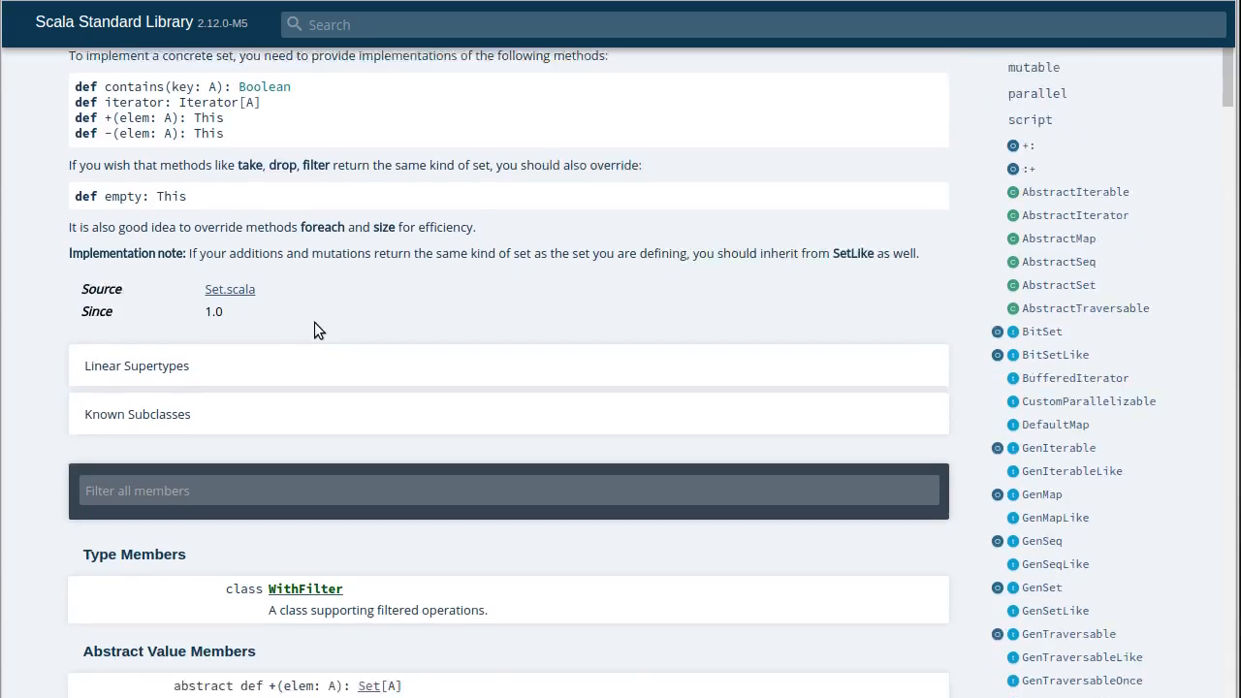
pyautogui.scroll(-3)
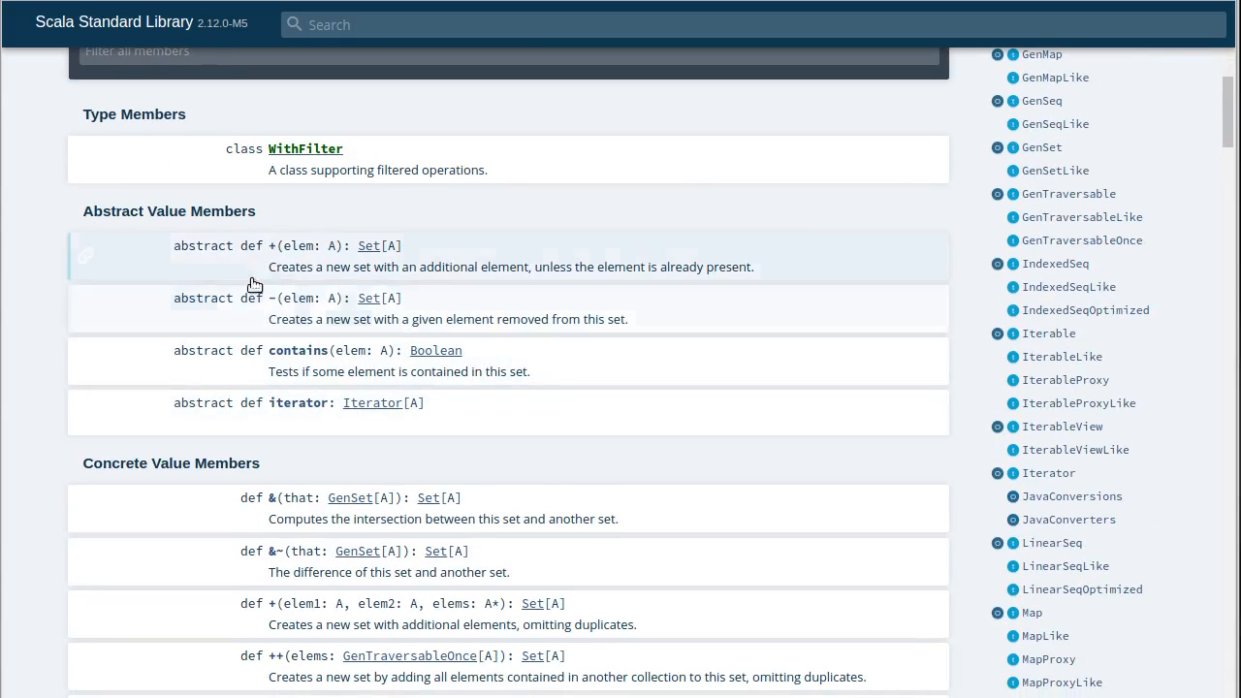
pyautogui.scroll(-3)
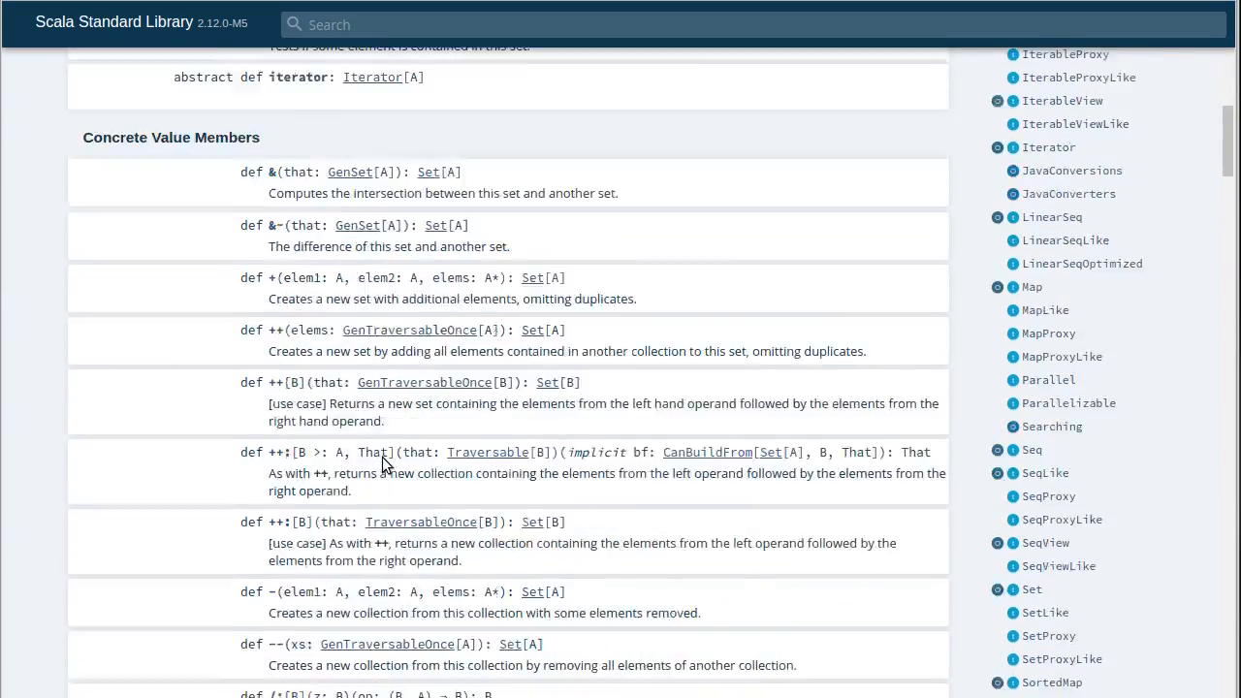
pyautogui.scroll(-3)
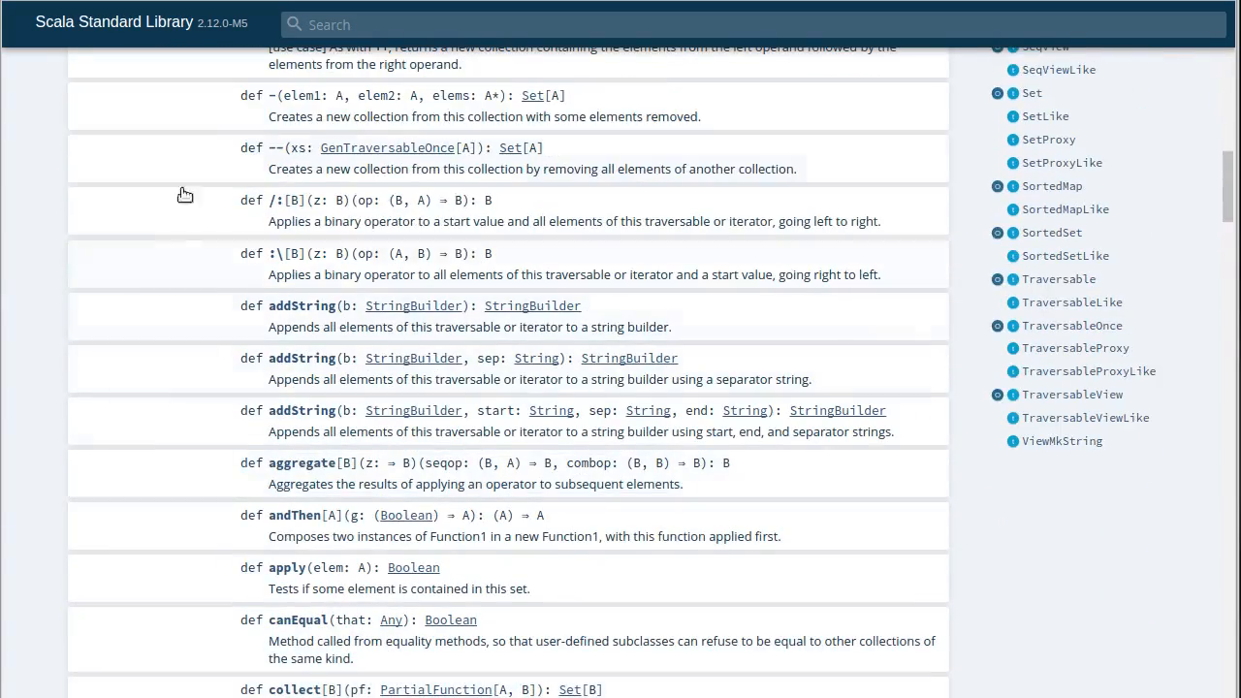
pyautogui.moveTo(225, 97)
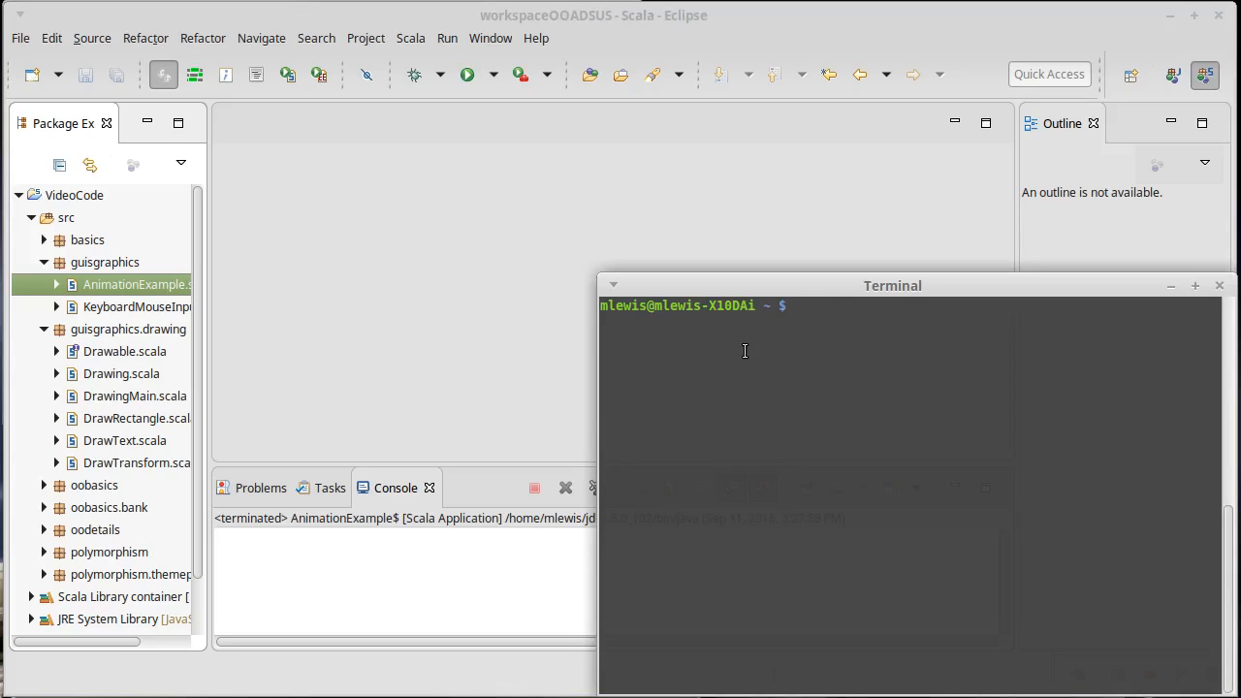
# Step: Launch scala and evaluate Set(1,2,3), yielding an immutable Set[Int] as res0
pyautogui.write('scala')
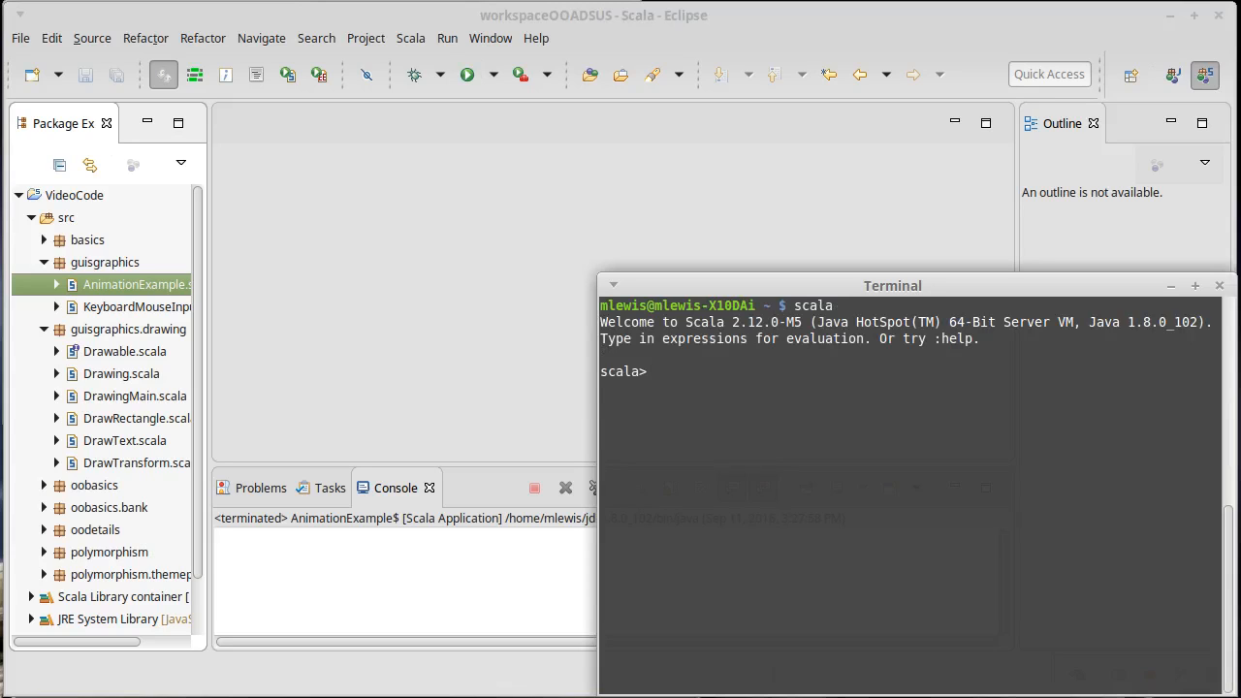
pyautogui.click(658, 372)
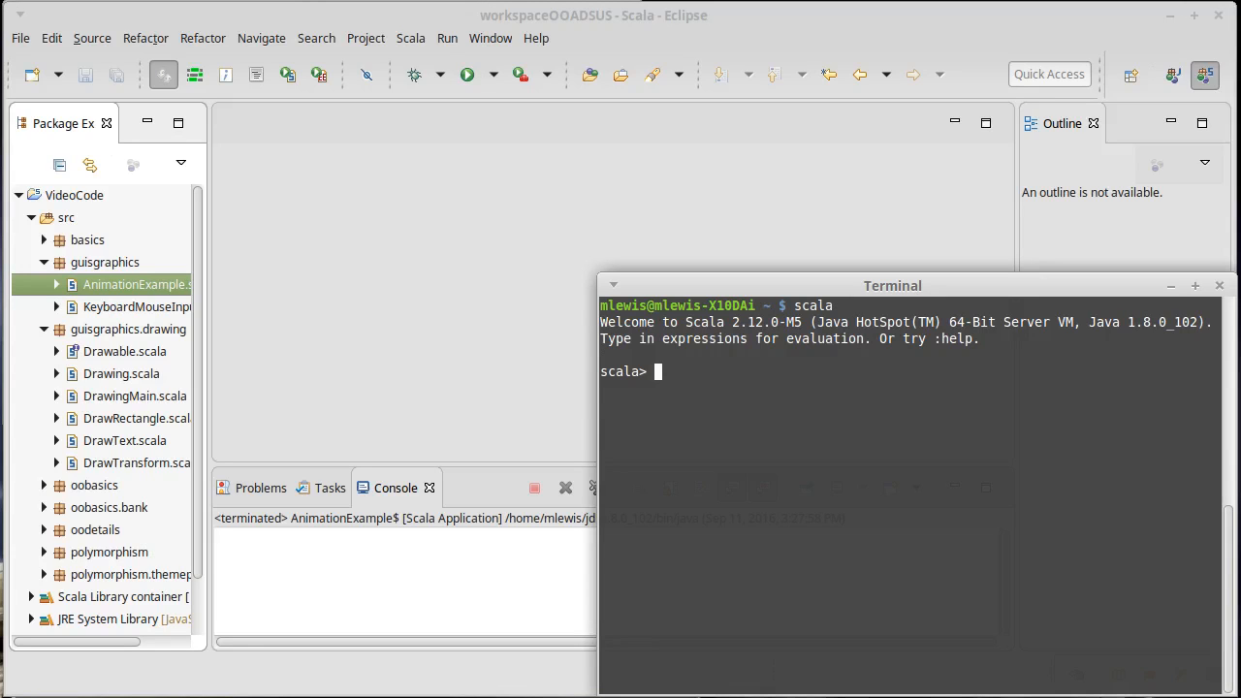
pyautogui.write('Set(1,2,3')
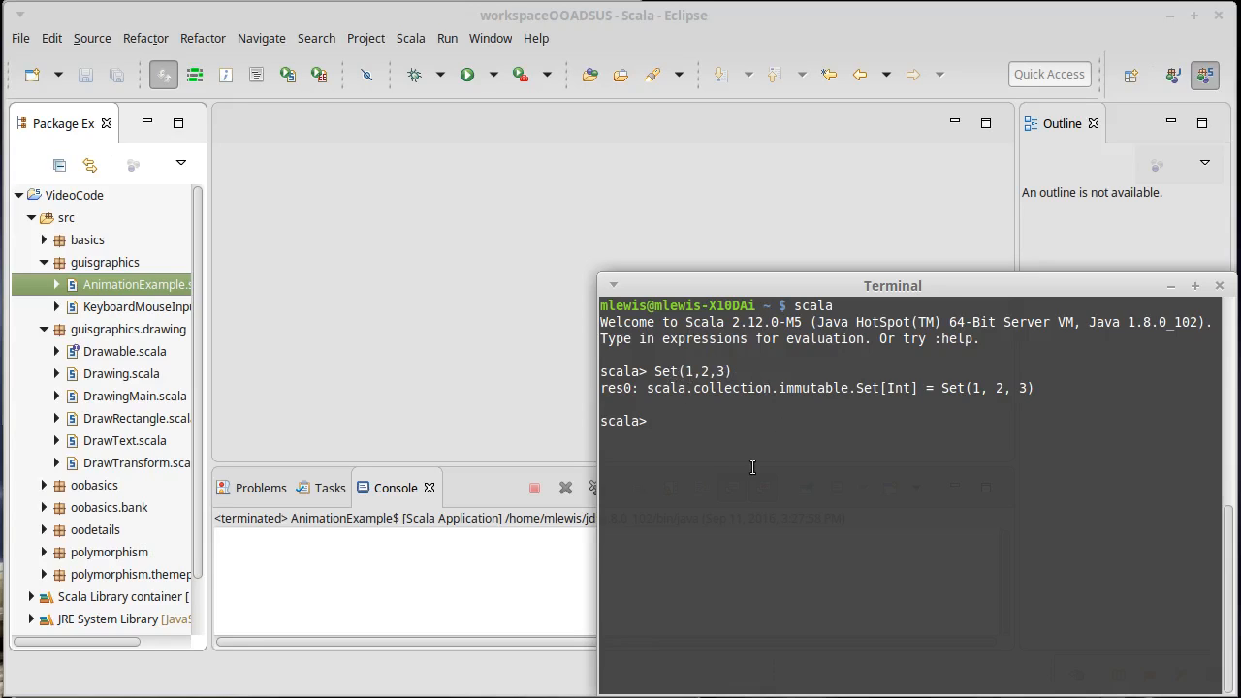
# Step: Evaluate res0+4 giving Set(1,2,3,4), then res1 + -10 giving Set(1,2,-10,3,4)
pyautogui.write('res')
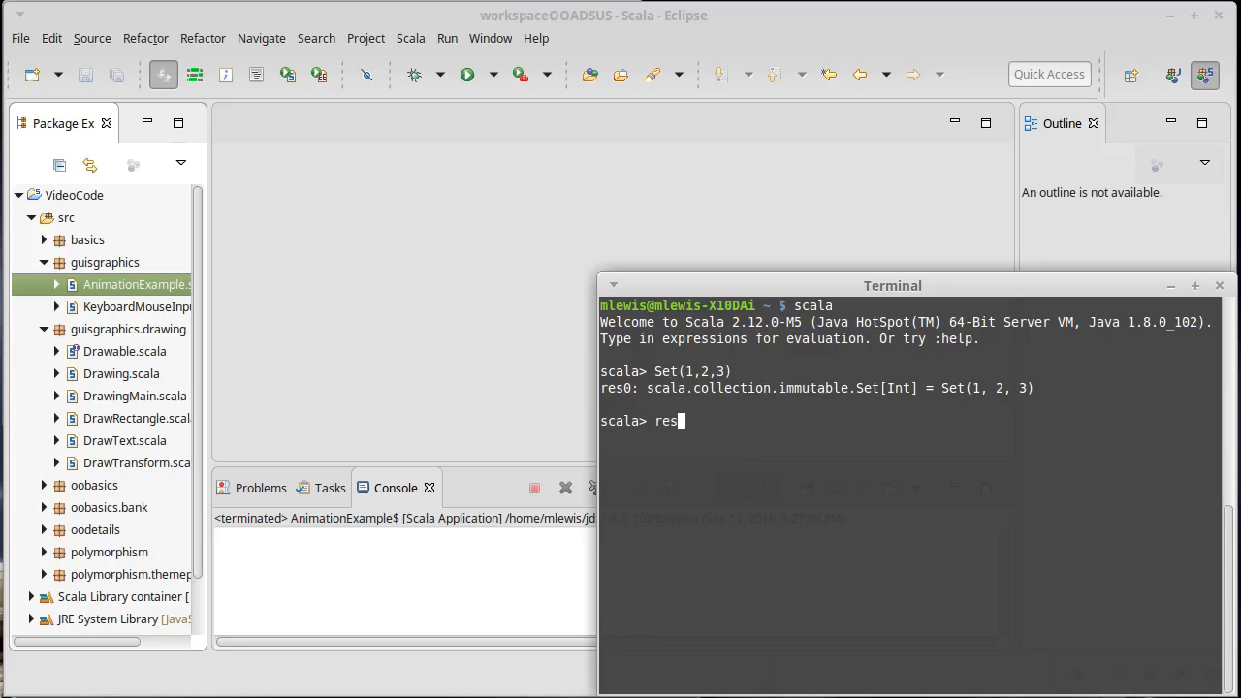
pyautogui.write('0+4')
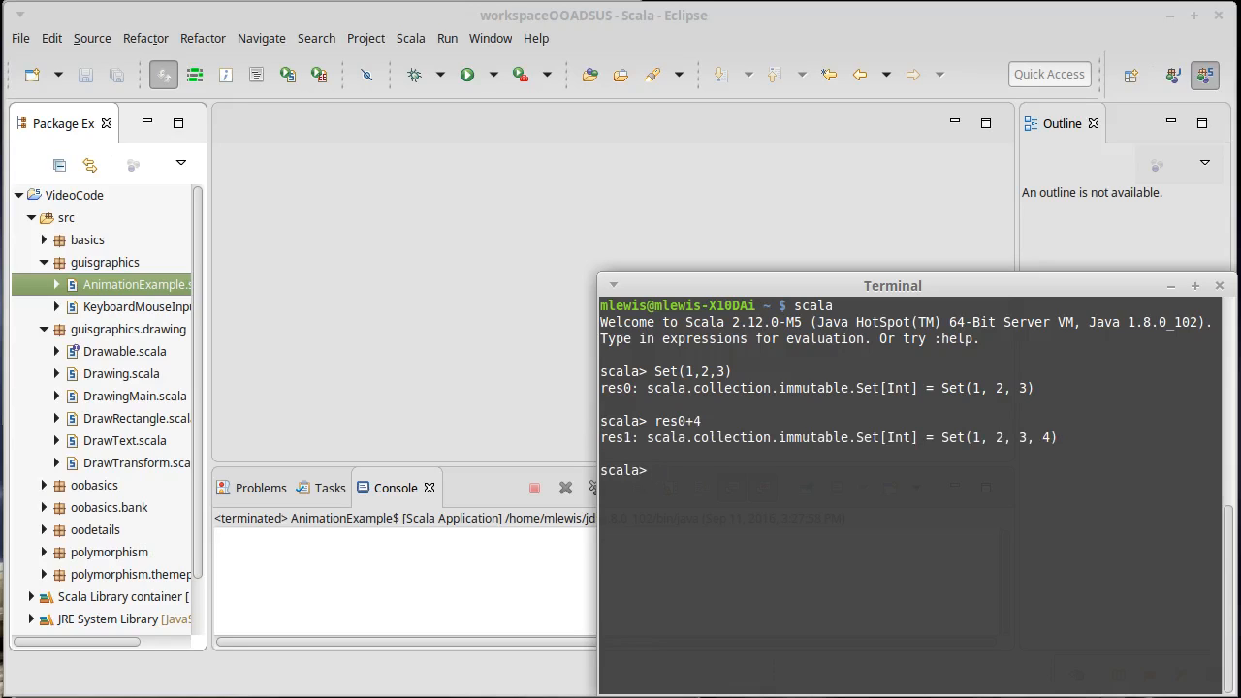
pyautogui.write('res0+4')
pyautogui.write('res1 +')
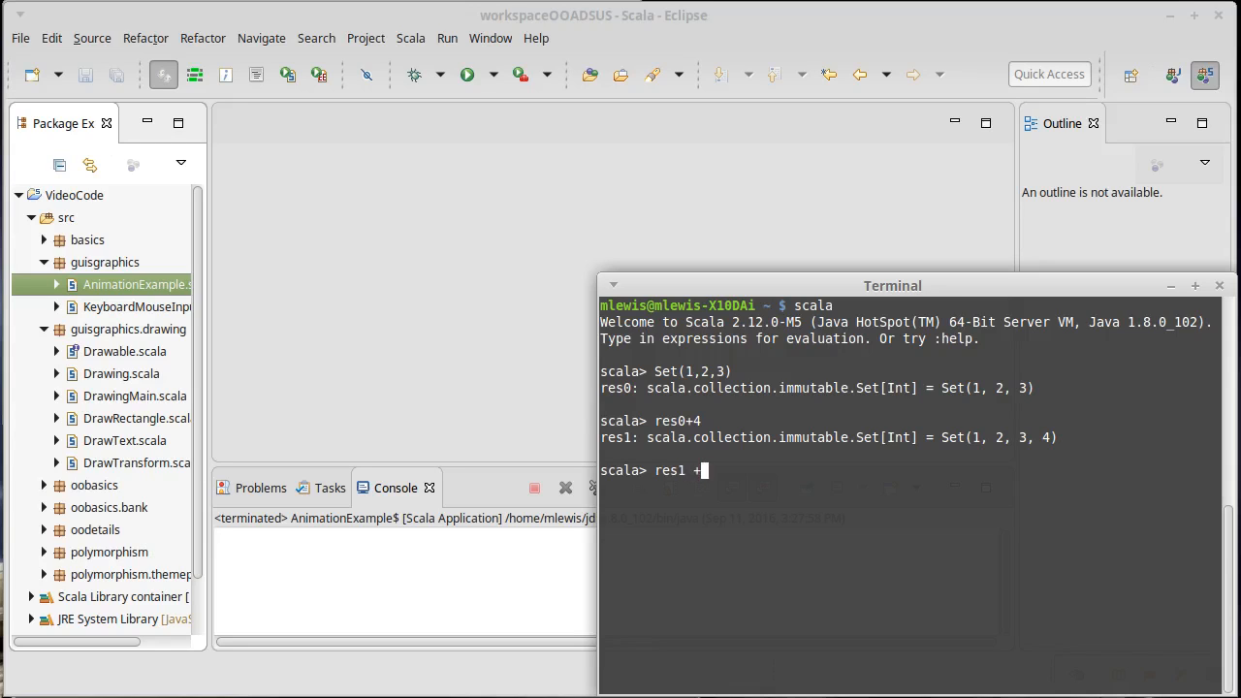
pyautogui.write('-10')
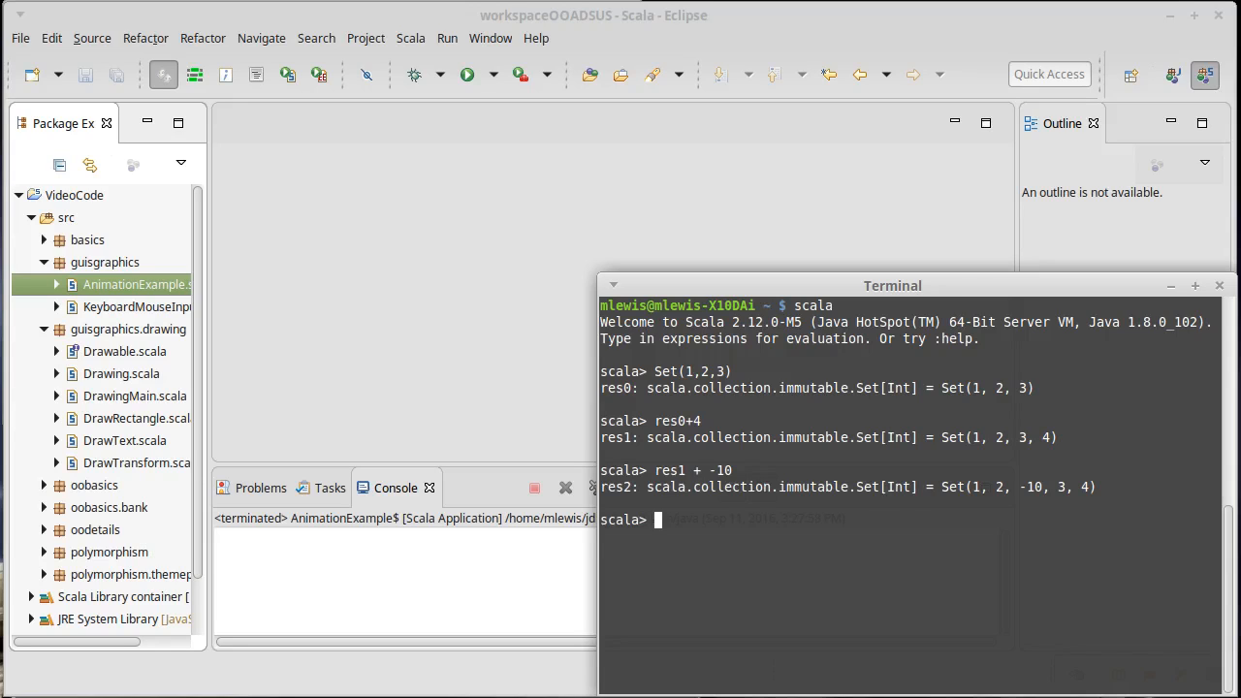
# Step: Evaluate res0 - 2 to get res3, a set of 1 and 3
pyautogui.write('res0 - 2')
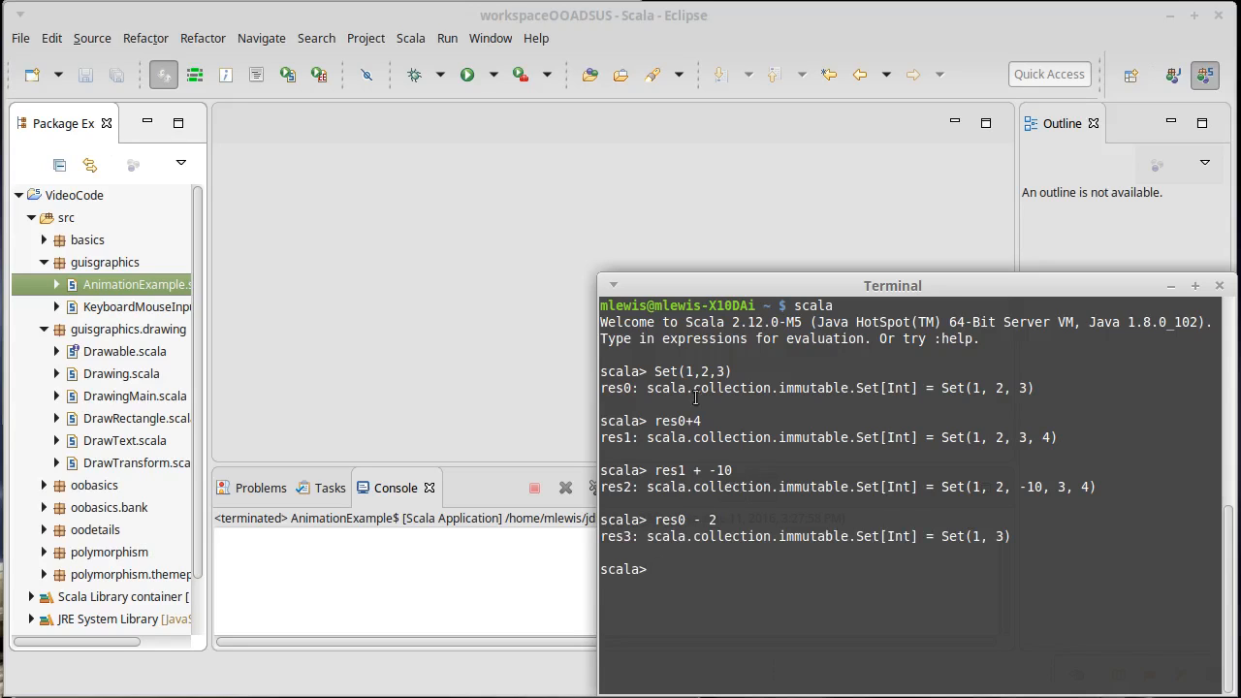
pyautogui.moveTo(1032, 544)
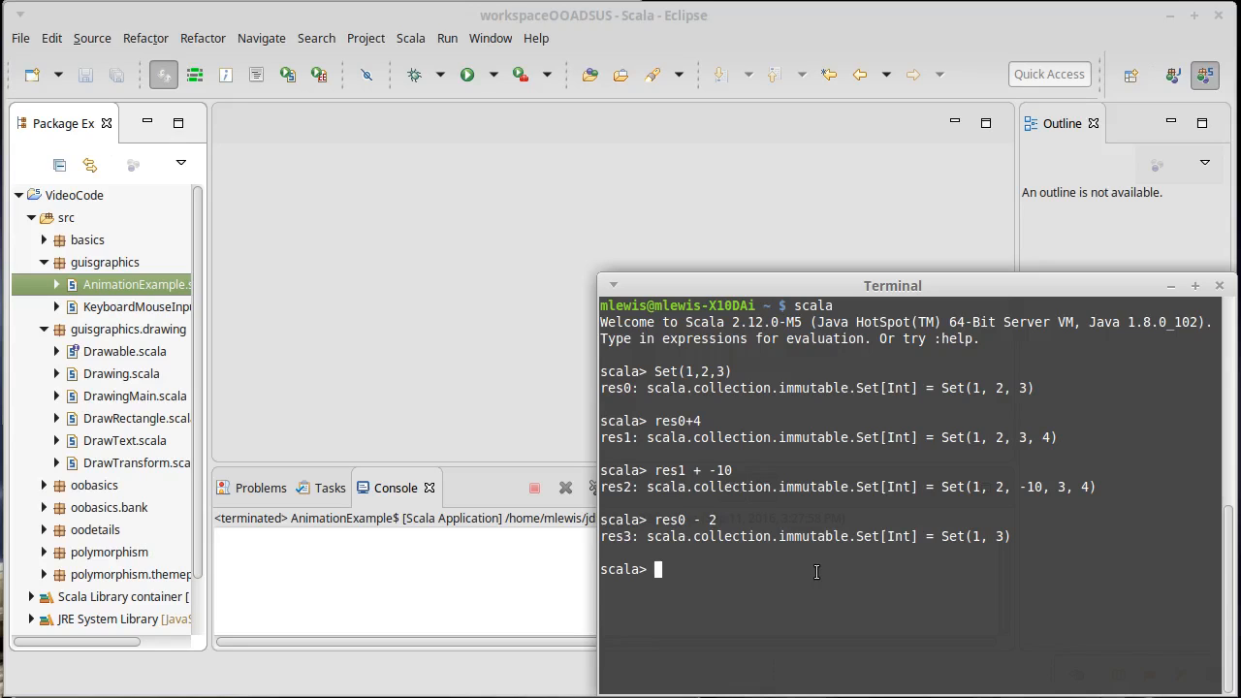
pyautogui.moveTo(935, 562)
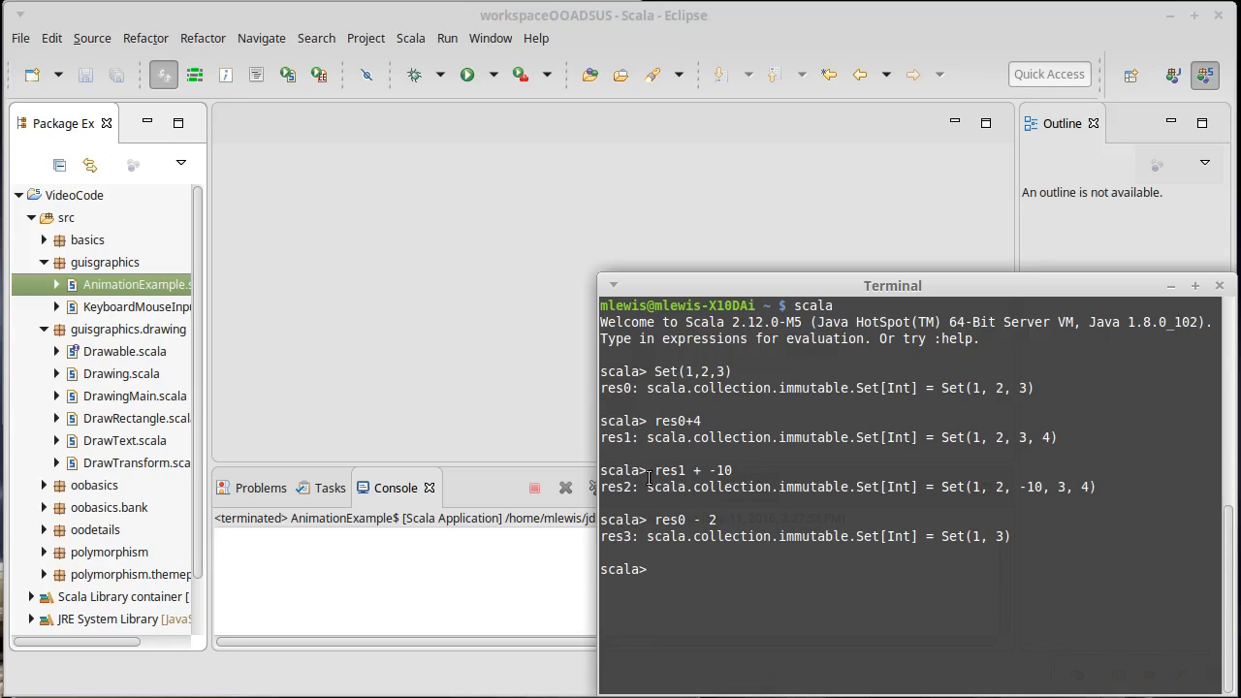
# Step: Test membership with res2(3) returning true and res2(9) returning false, then begin a Set expression
pyautogui.write('res2')
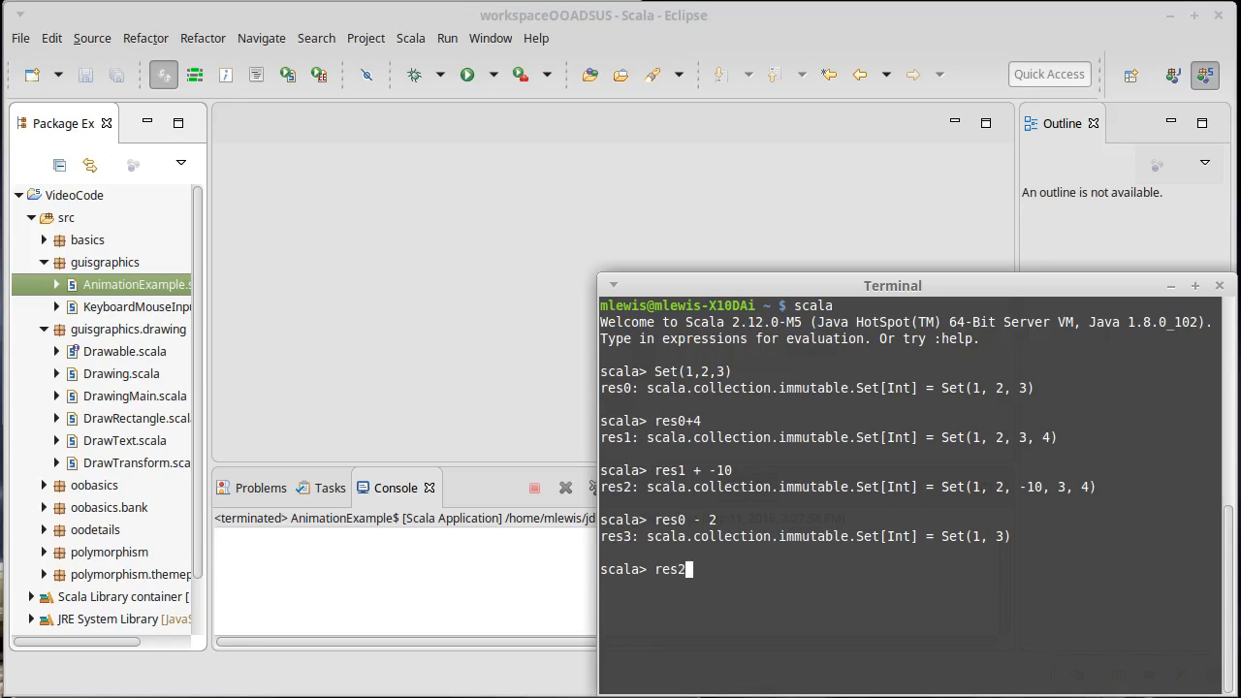
pyautogui.write('(3)')
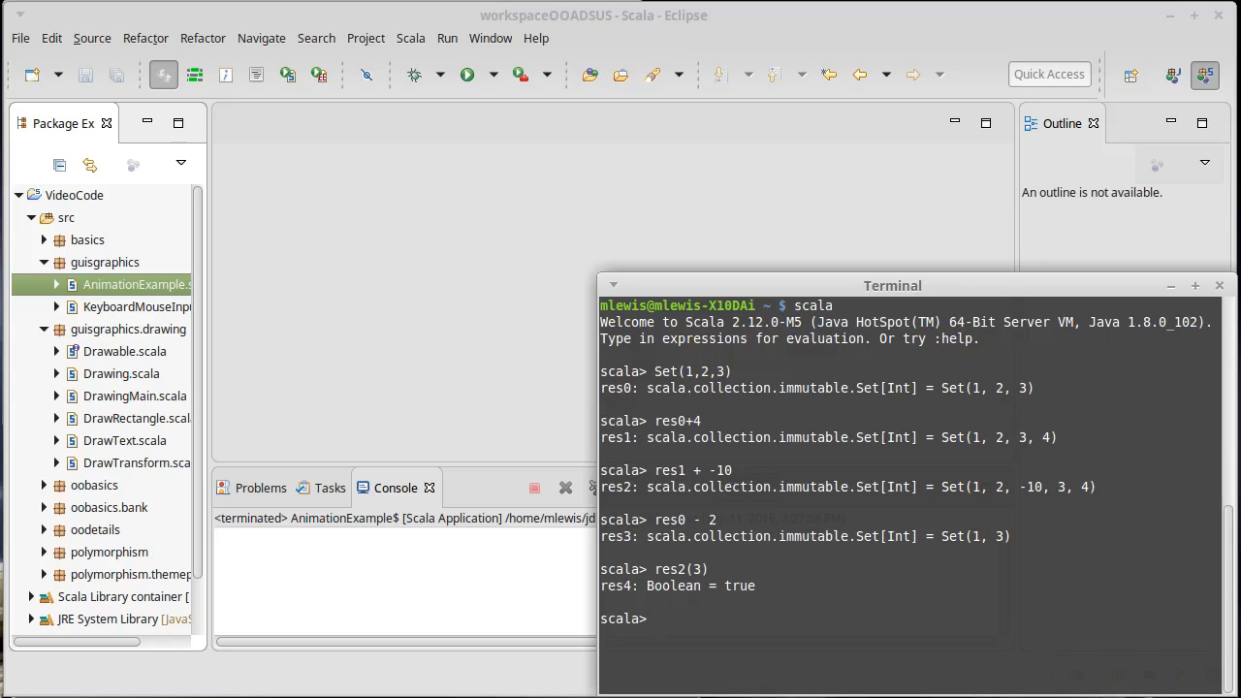
pyautogui.write('res2(3')
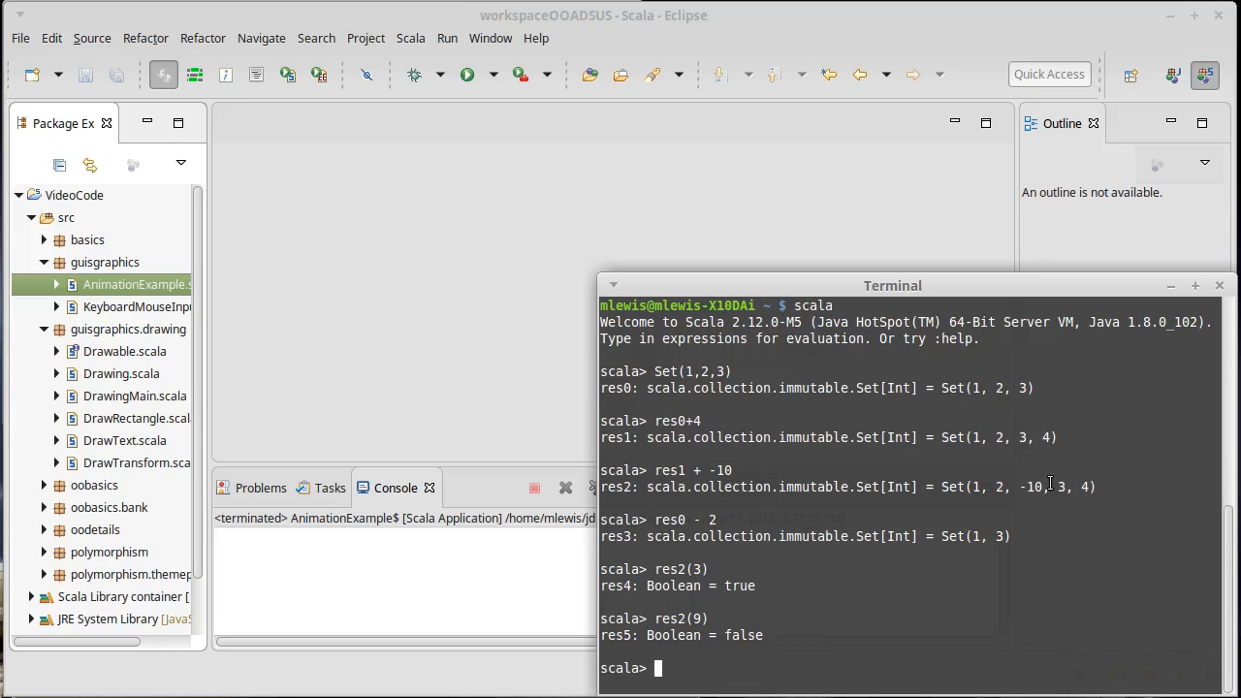
pyautogui.write('Set')
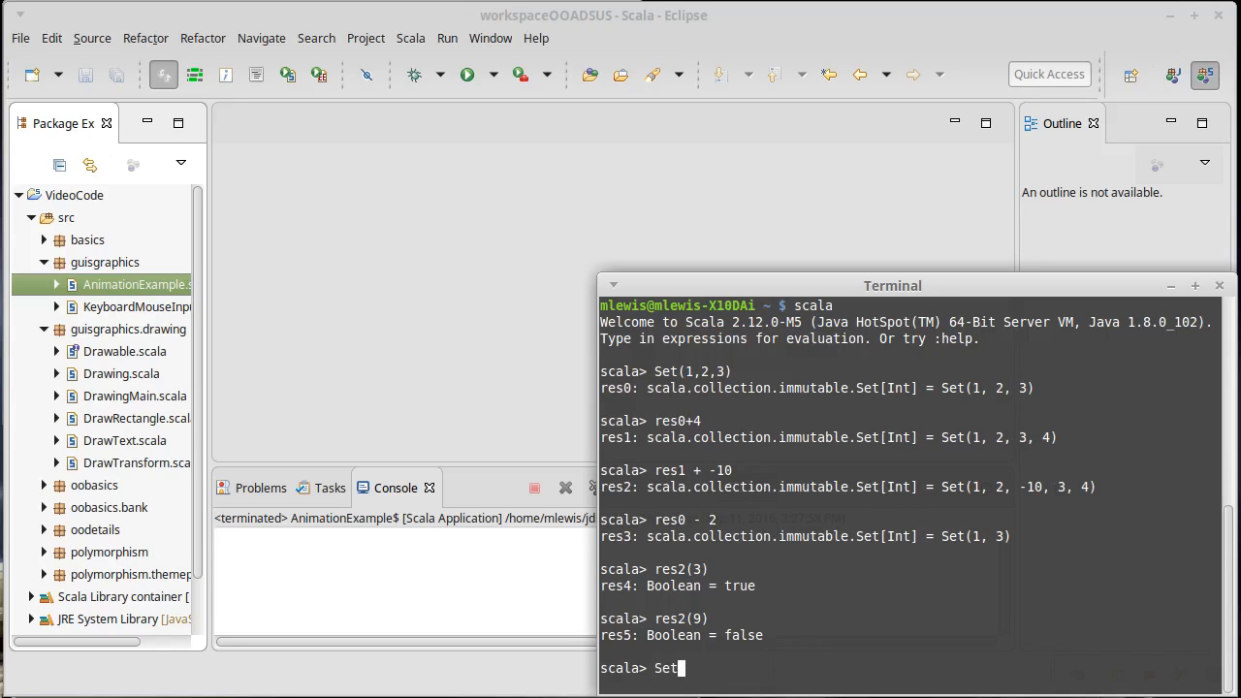
# Step: Define val strSet = Set("this","is","a","test") as an immutable Set[String]
pyautogui.write('val s')
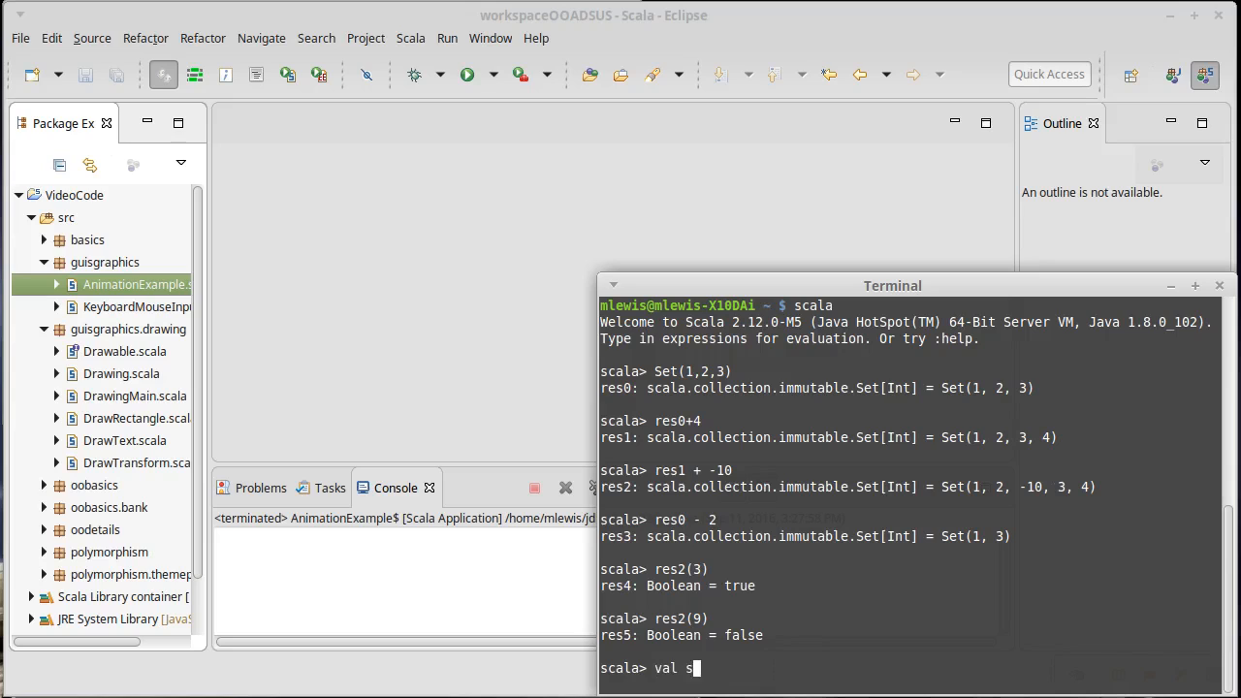
pyautogui.write('trSet')
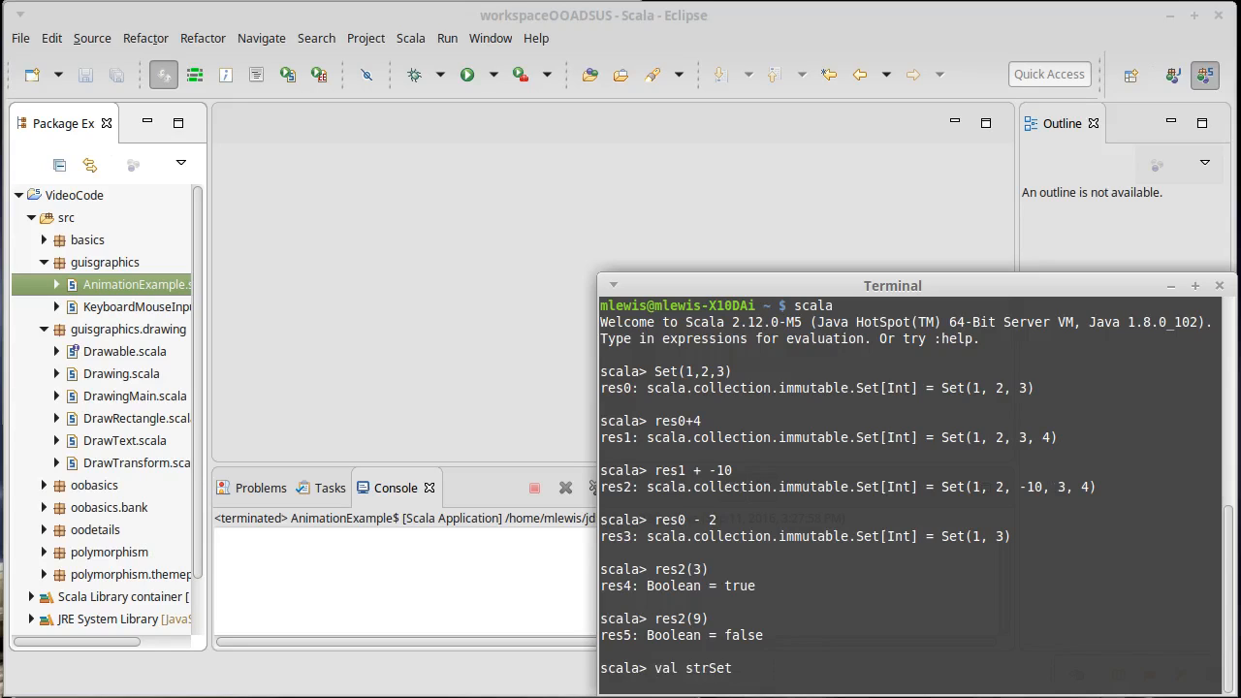
pyautogui.write('= Set(')
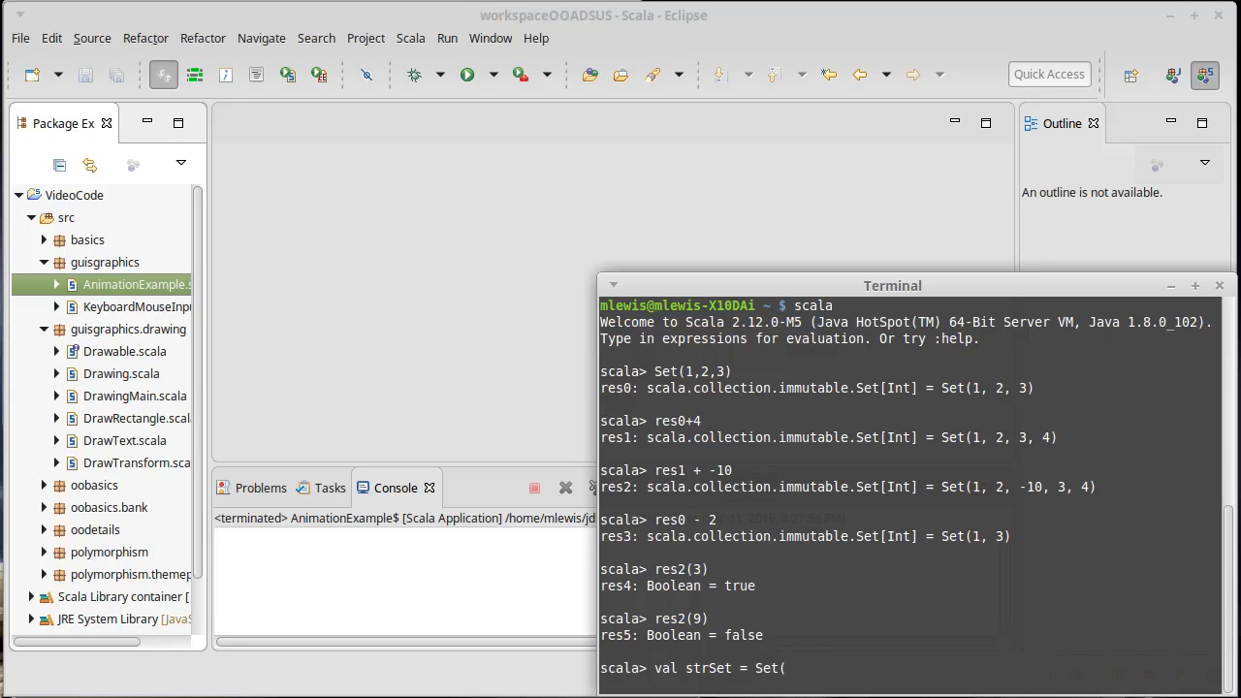
pyautogui.write('"this')
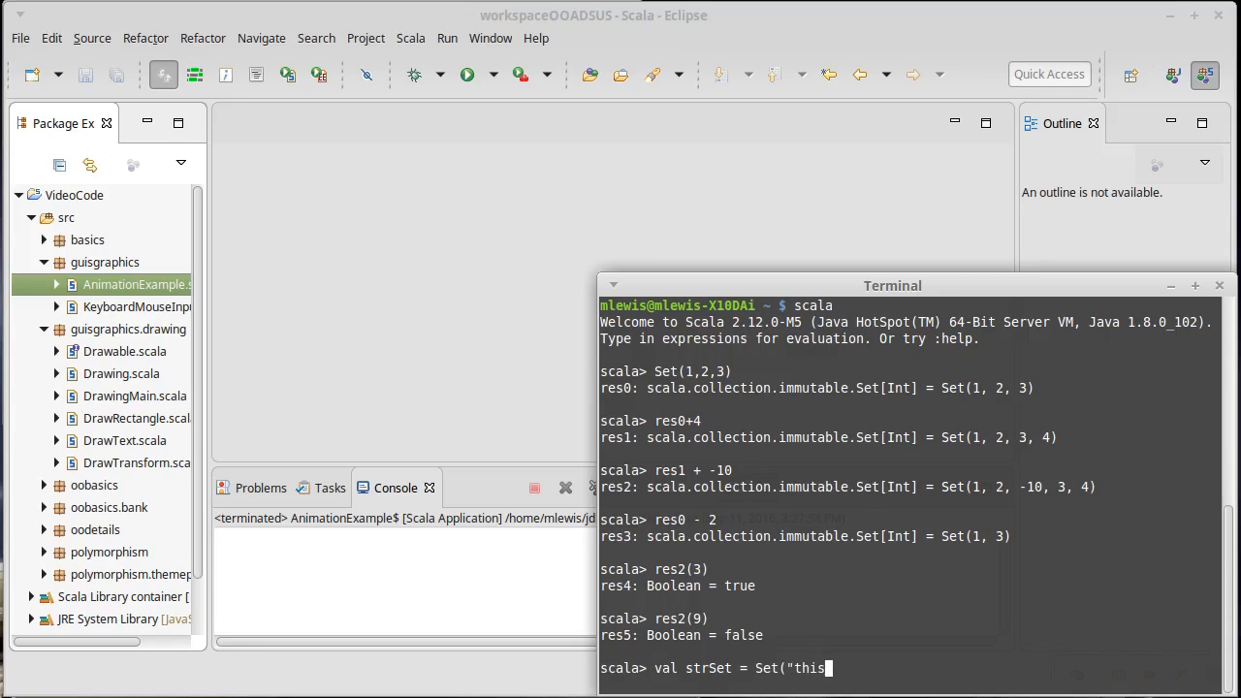
pyautogui.write('","is"')
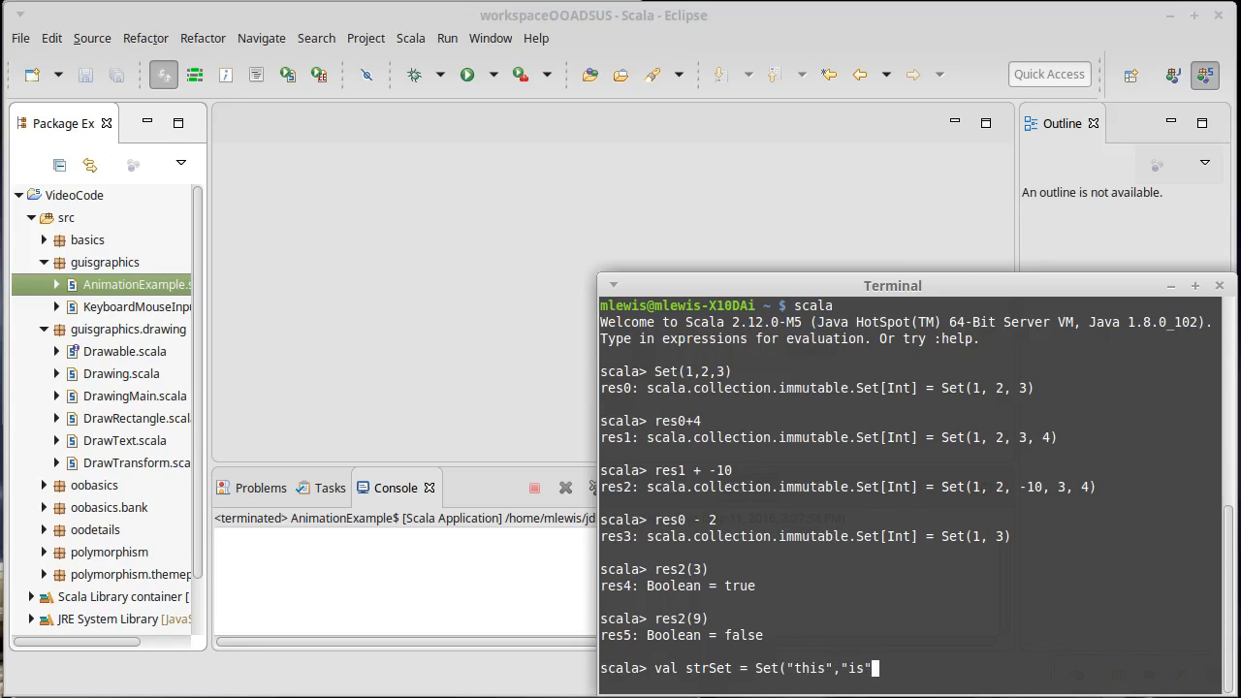
pyautogui.write(',"a"')
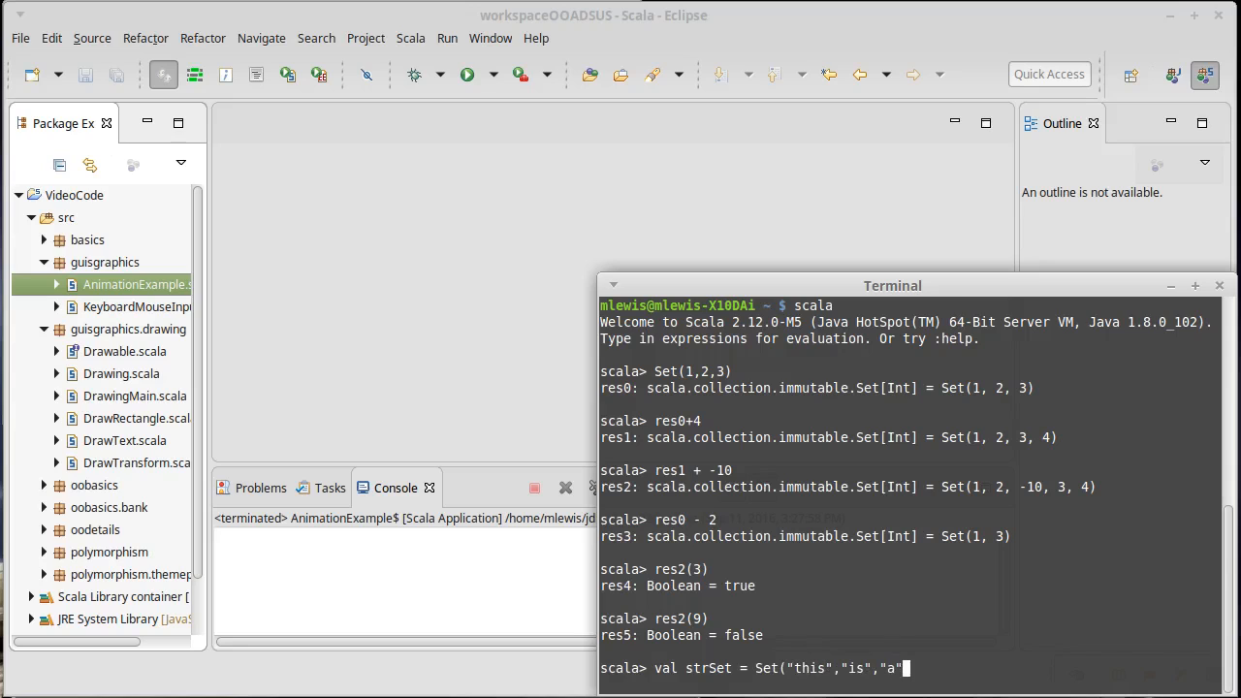
pyautogui.write(',"test"')
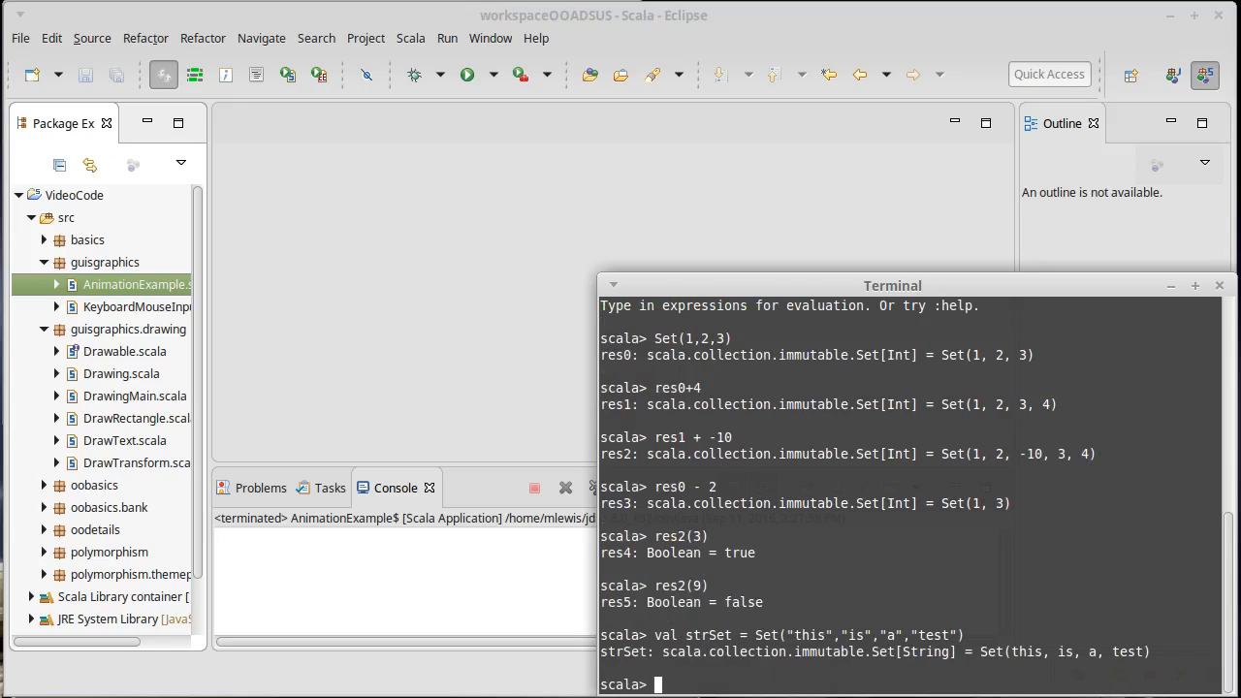
# Step: Evaluate strSet("is") returning true, then recall and trim the line to strSet to show its contents
pyautogui.write('str')
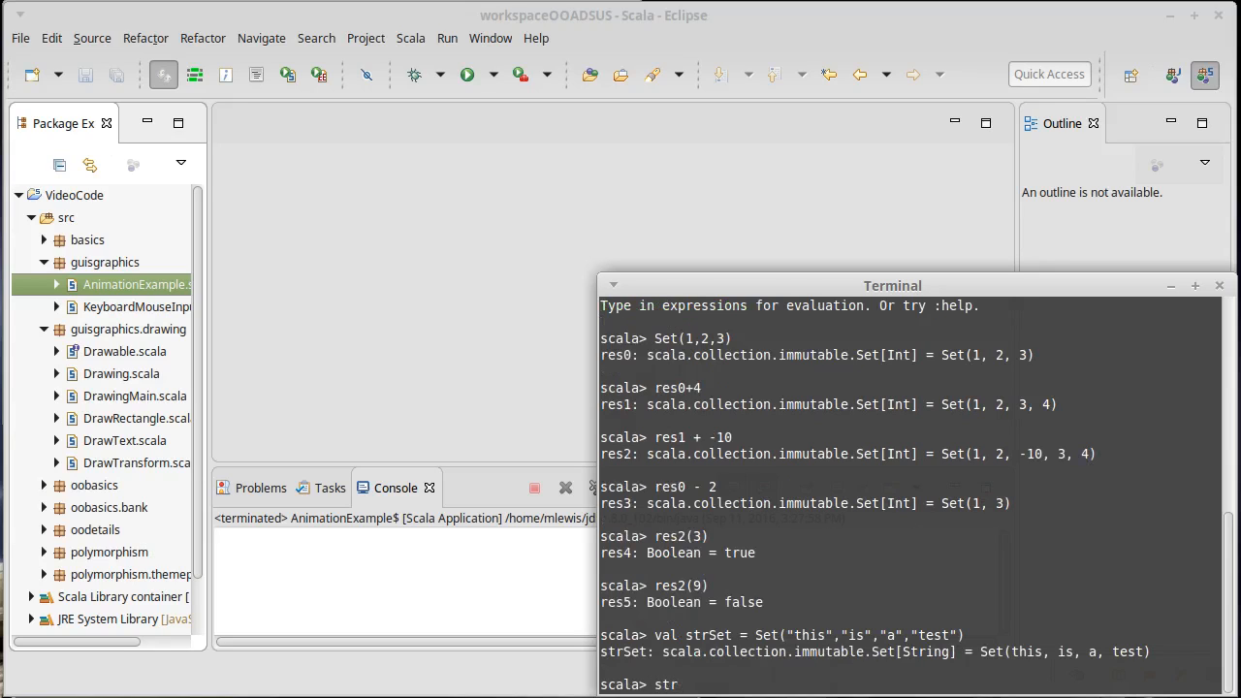
pyautogui.write('Set(')
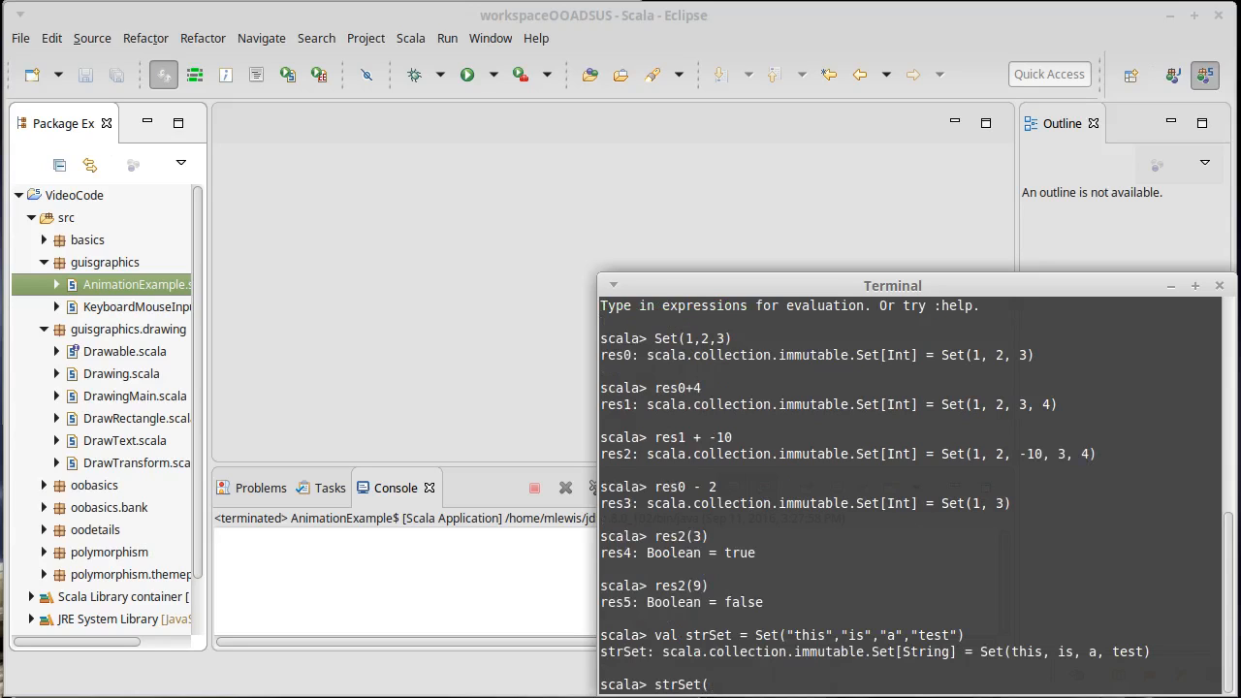
pyautogui.write('"Is"')
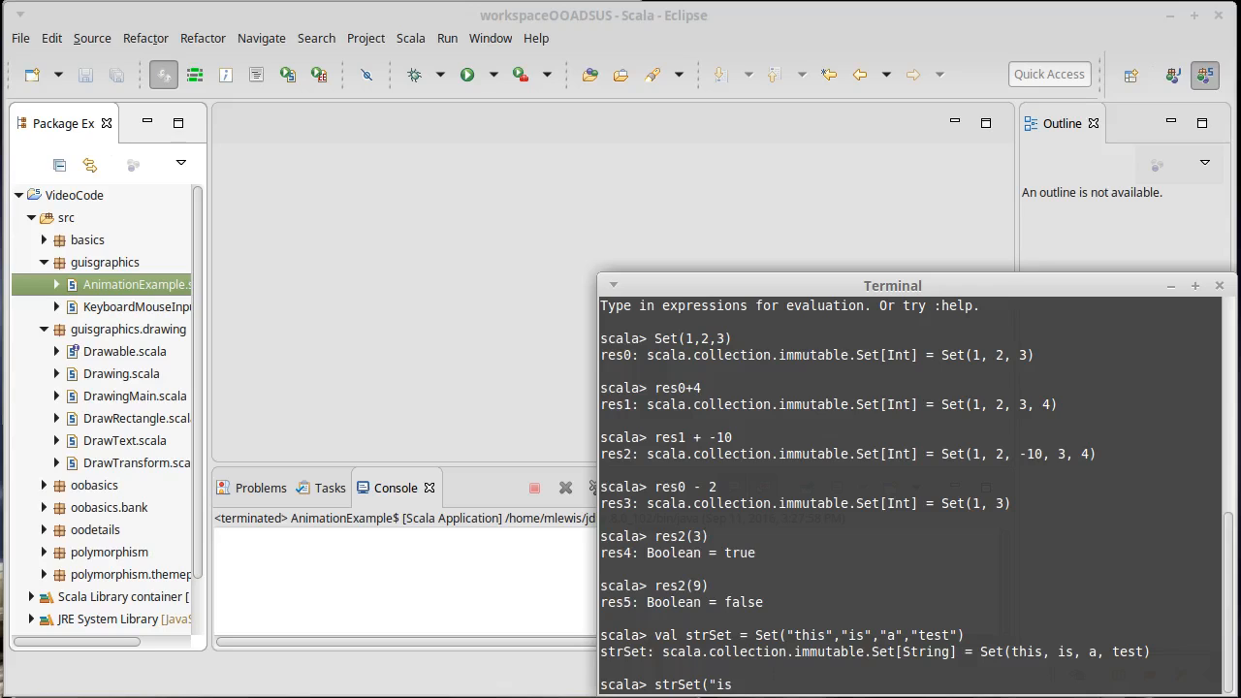
pyautogui.write('")')
pyautogui.press('Return')
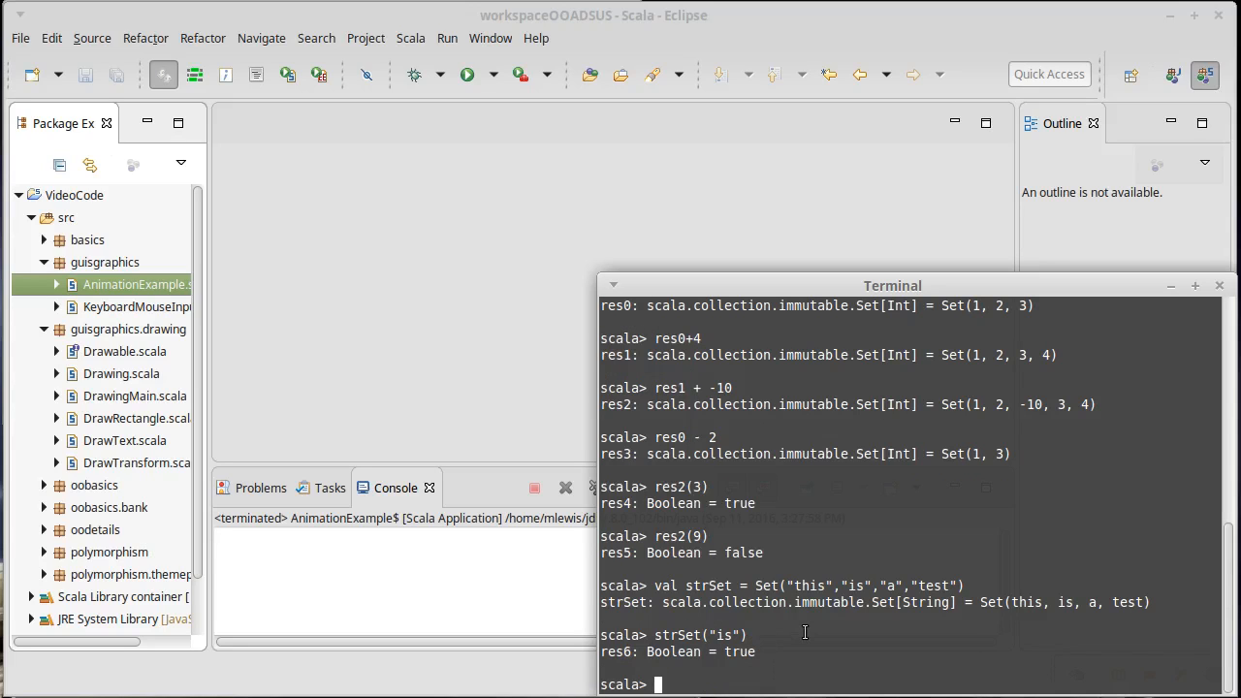
pyautogui.write('strSet("is")')
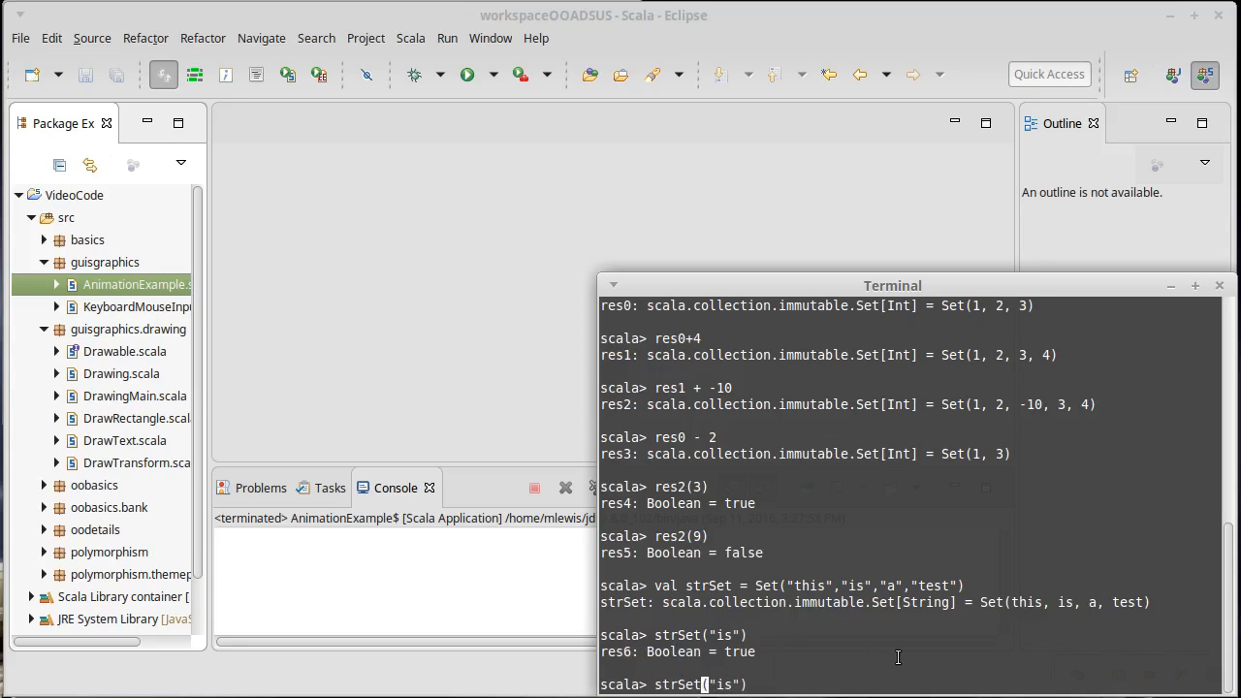
pyautogui.press('BackSpace')
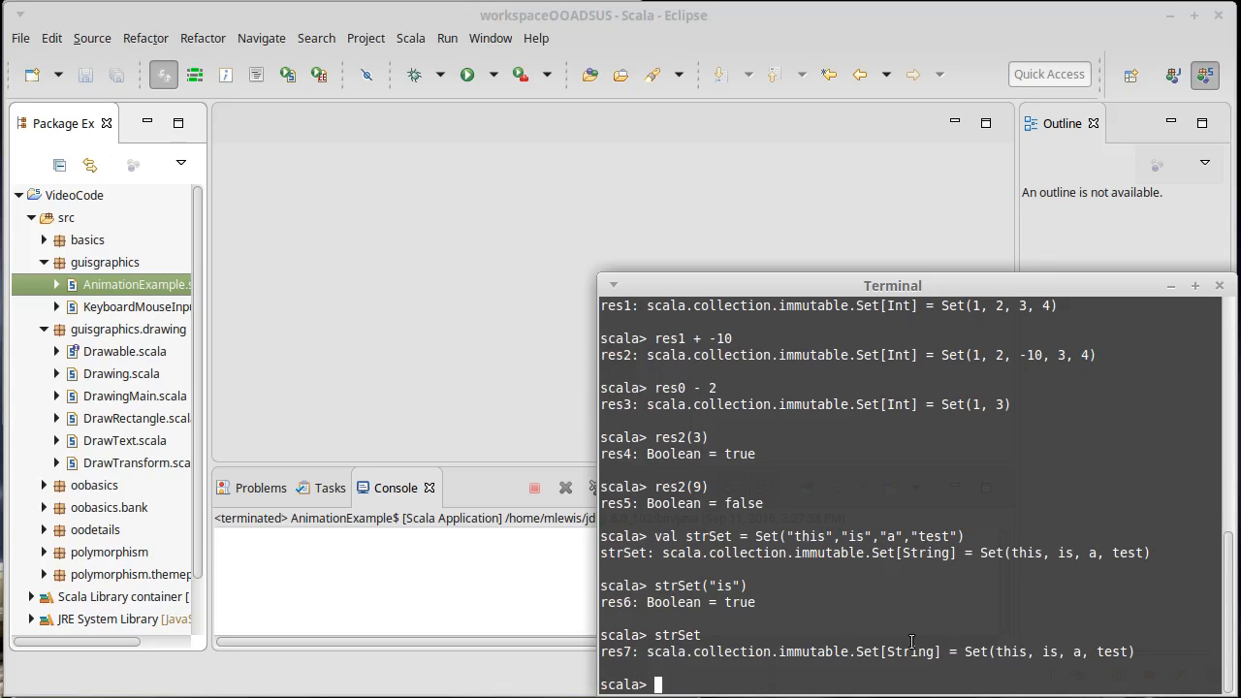
# Step: Evaluate strSet.apply("is") returning true, then redisplay res2
pyautogui.write('str.')
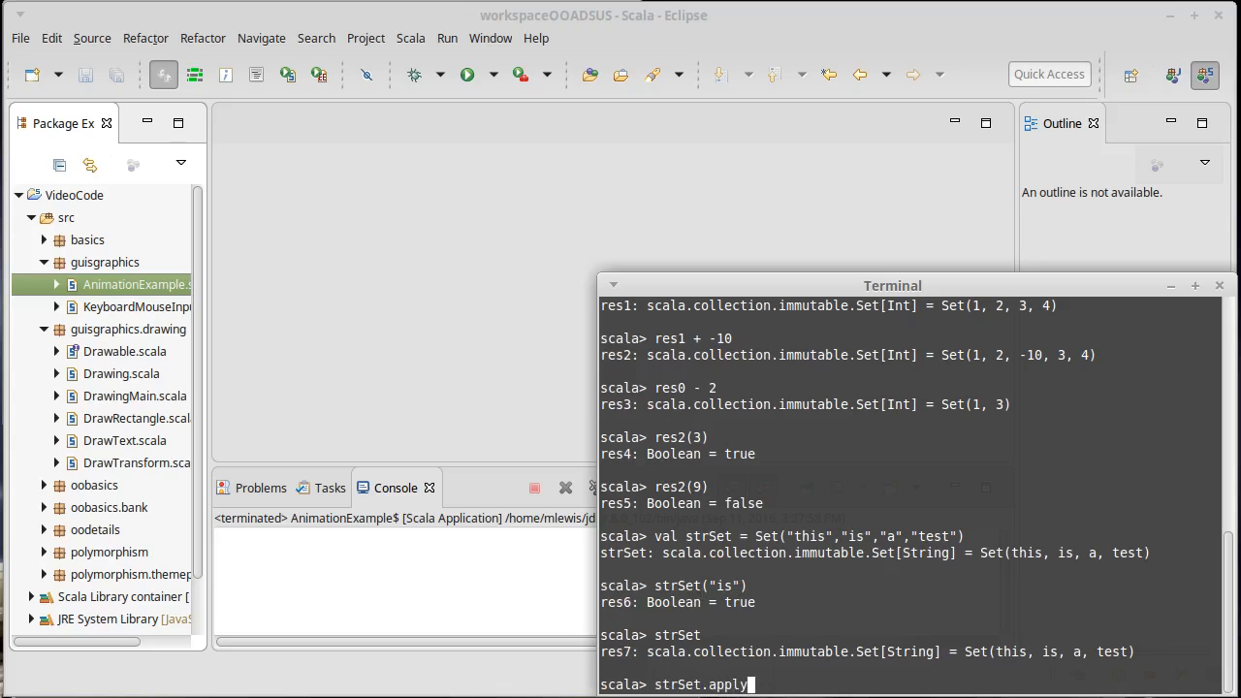
pyautogui.write('("is"')
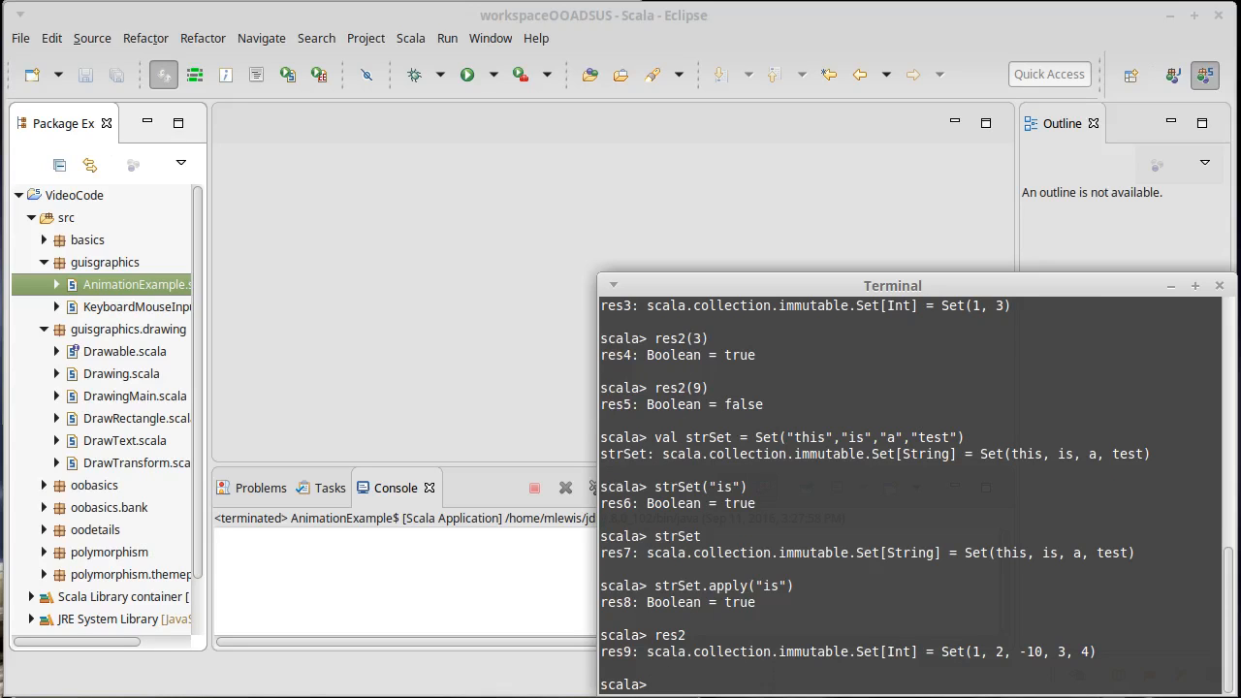
# Step: Run res2.foreach(println) to print 1, 2, -10, 3, 4 each on its own line
pyautogui.write('res2')
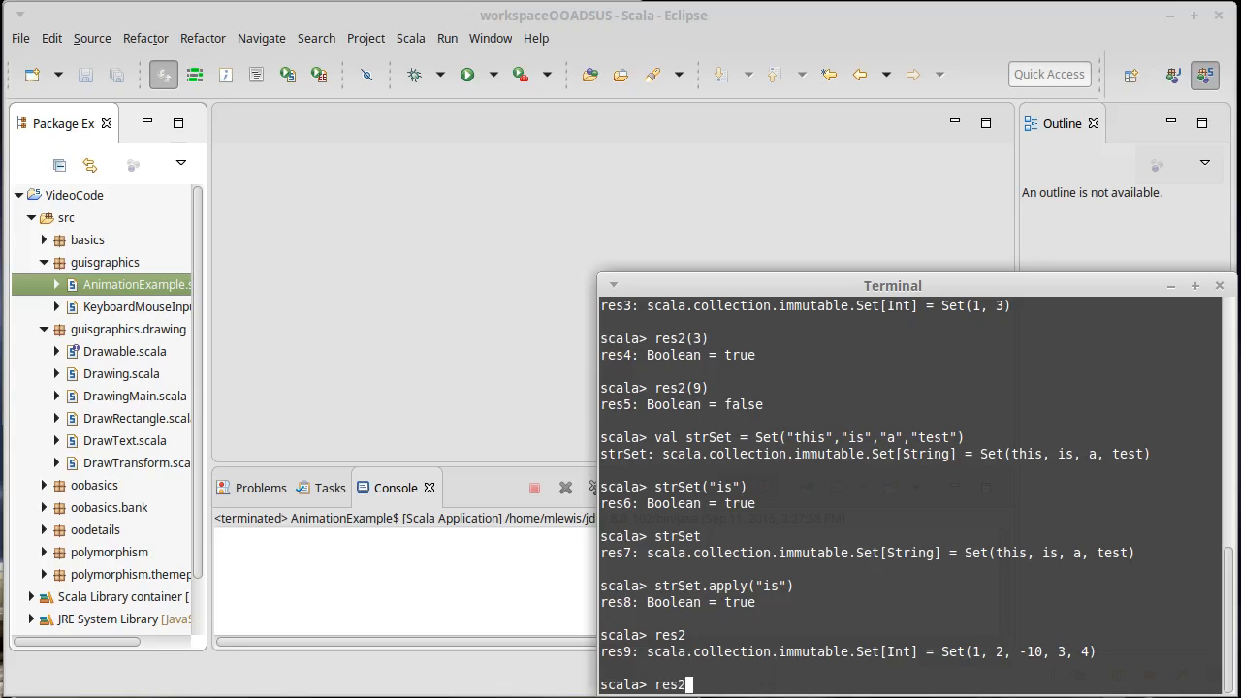
pyautogui.write('.')
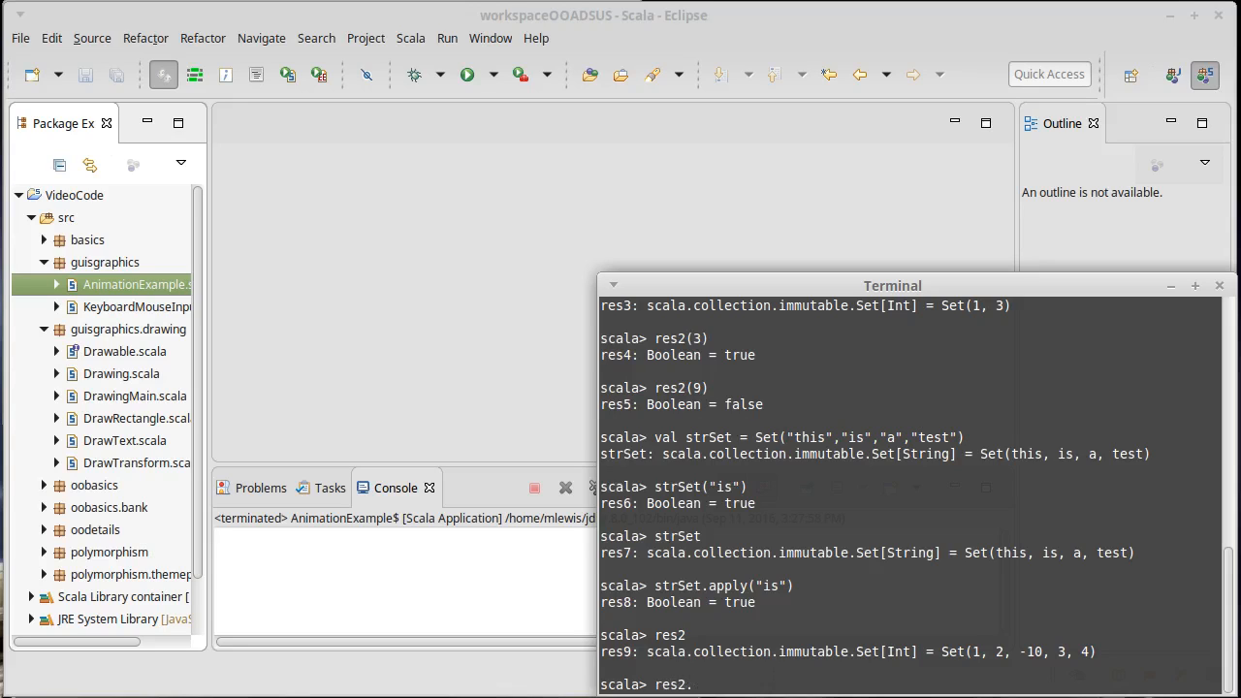
pyautogui.write('foreach')
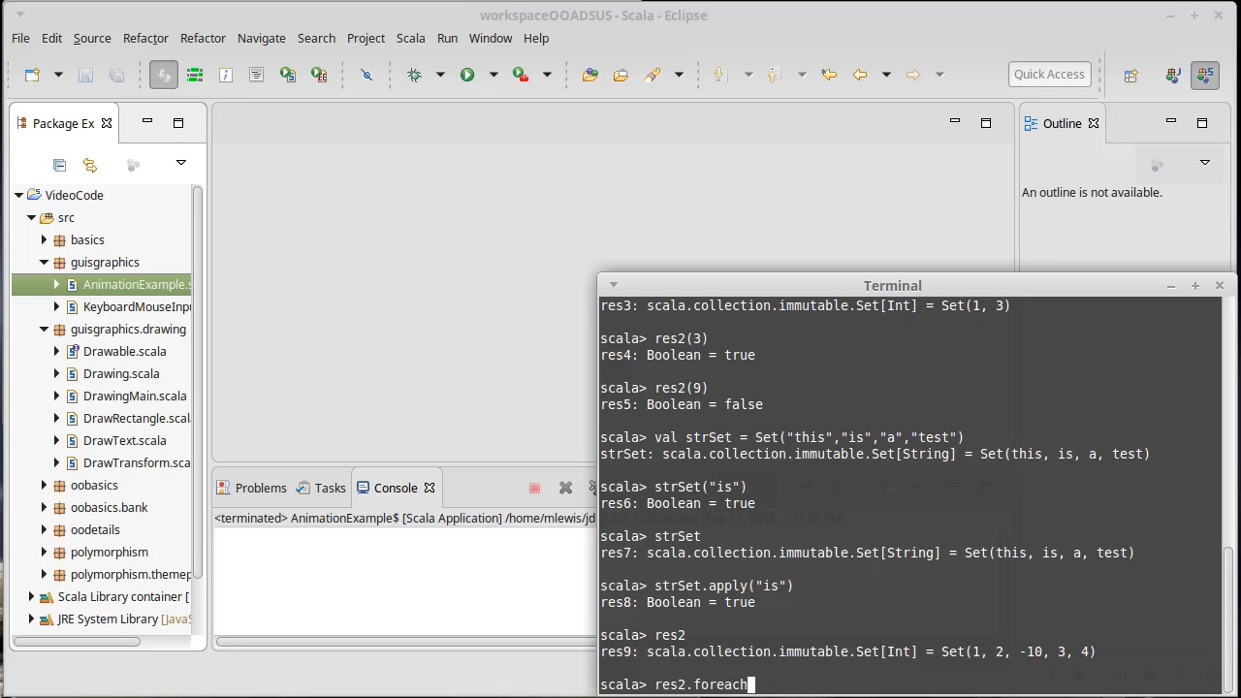
pyautogui.write('(println)')
pyautogui.write('res')
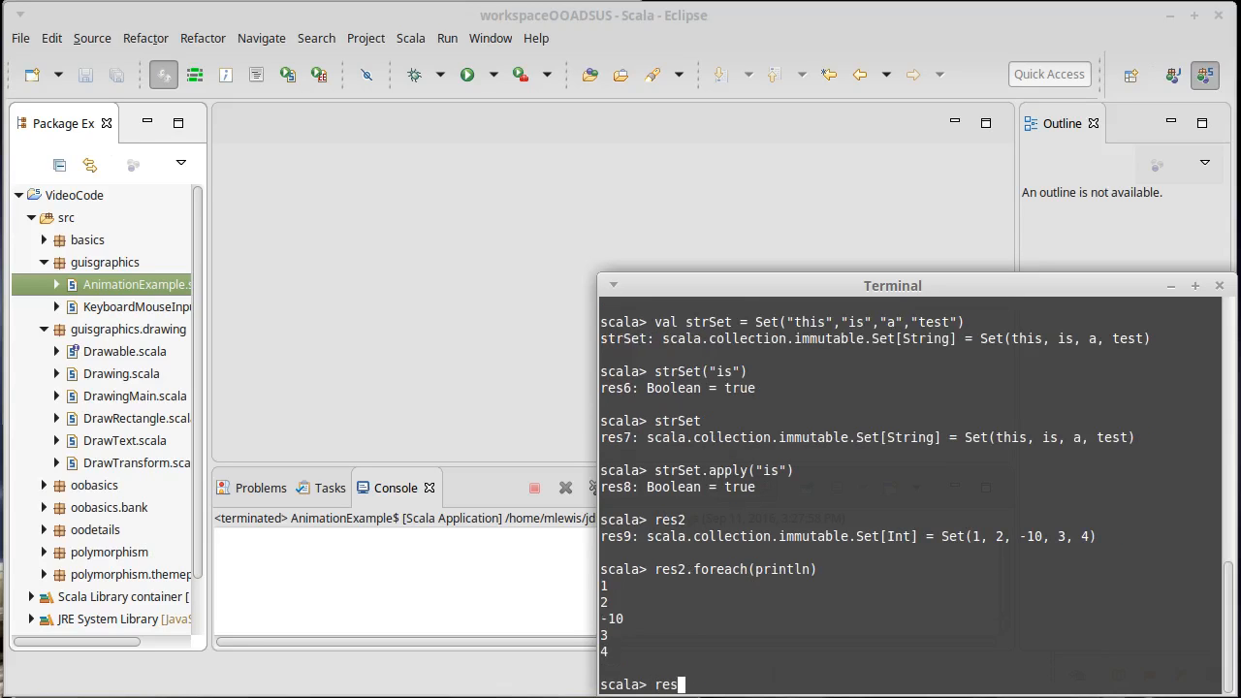
# Step: Evaluate res2.map(_*2) to get Set(6, 2, -20, 8, 4)
pyautogui.write('.map(')
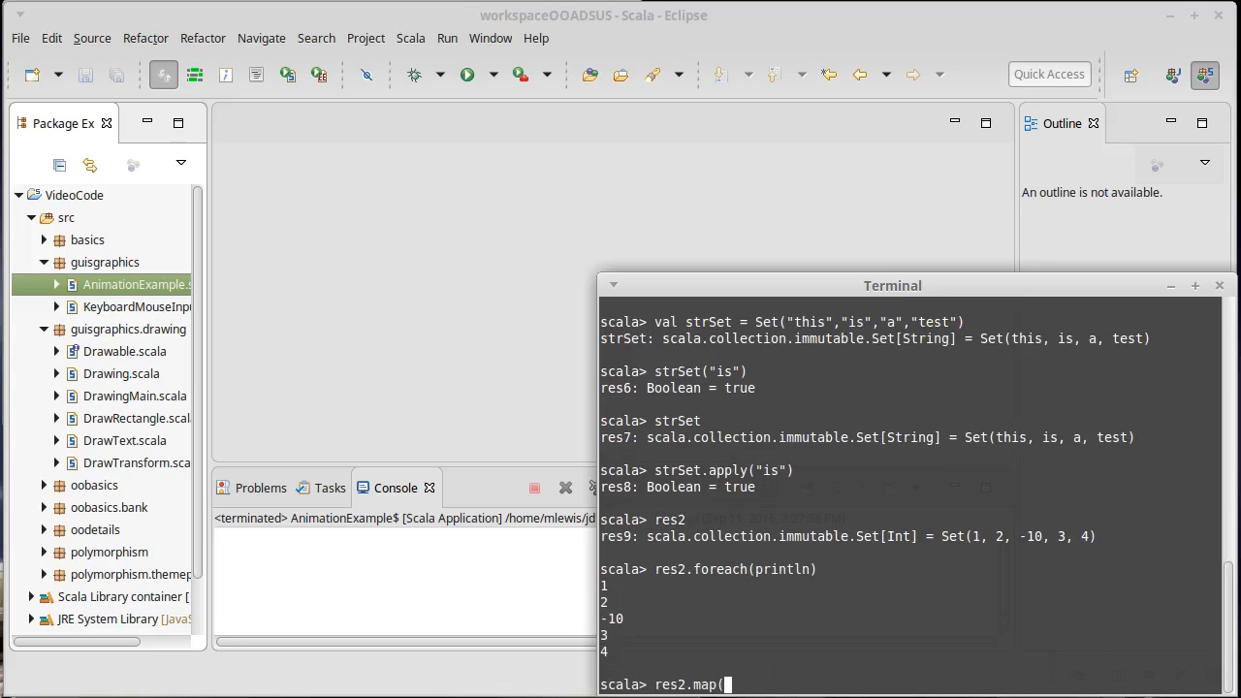
pyautogui.write('_ *')
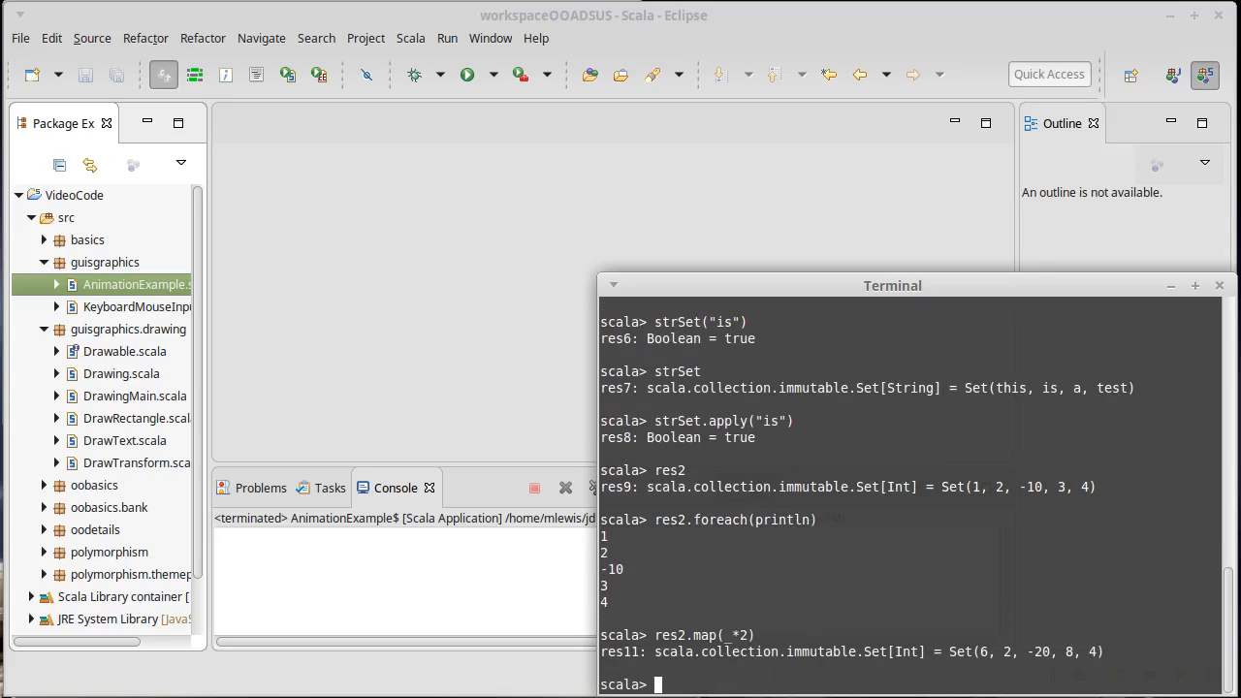
pyautogui.write('res2.map(_*2)')
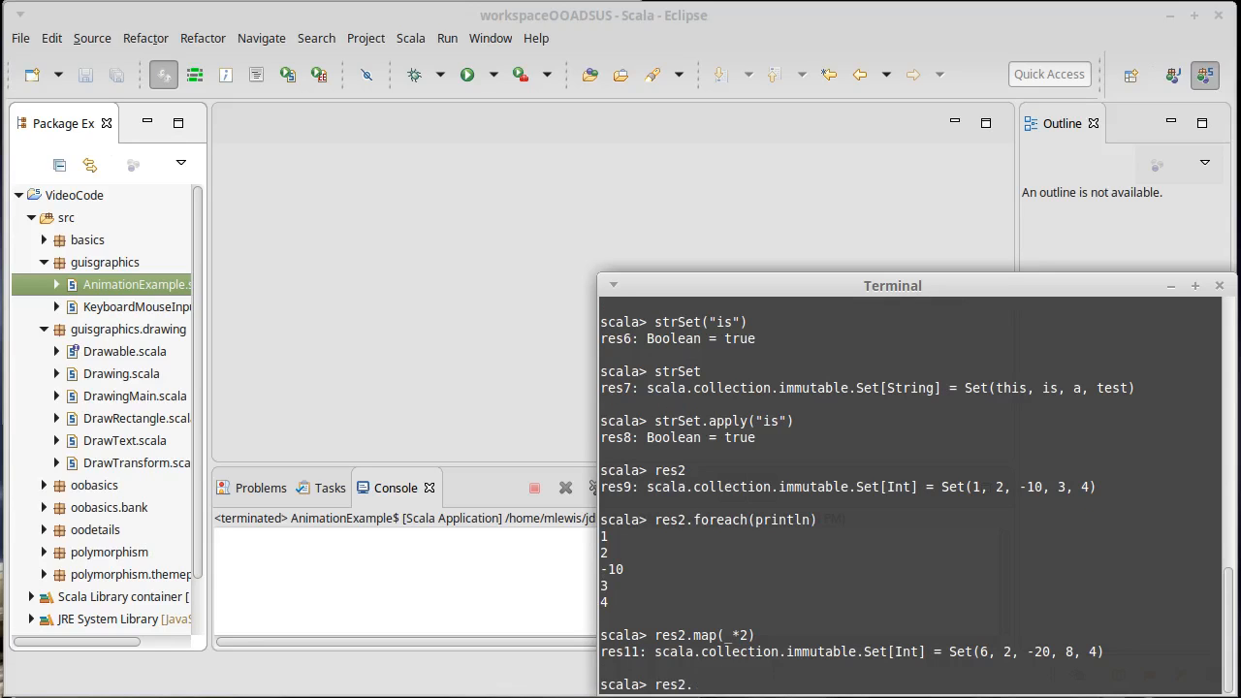
# Step: Evaluate res2.filter(_ > 0) to get the positive values Set(1, 2, 3, 4)
pyautogui.write('filter(_')
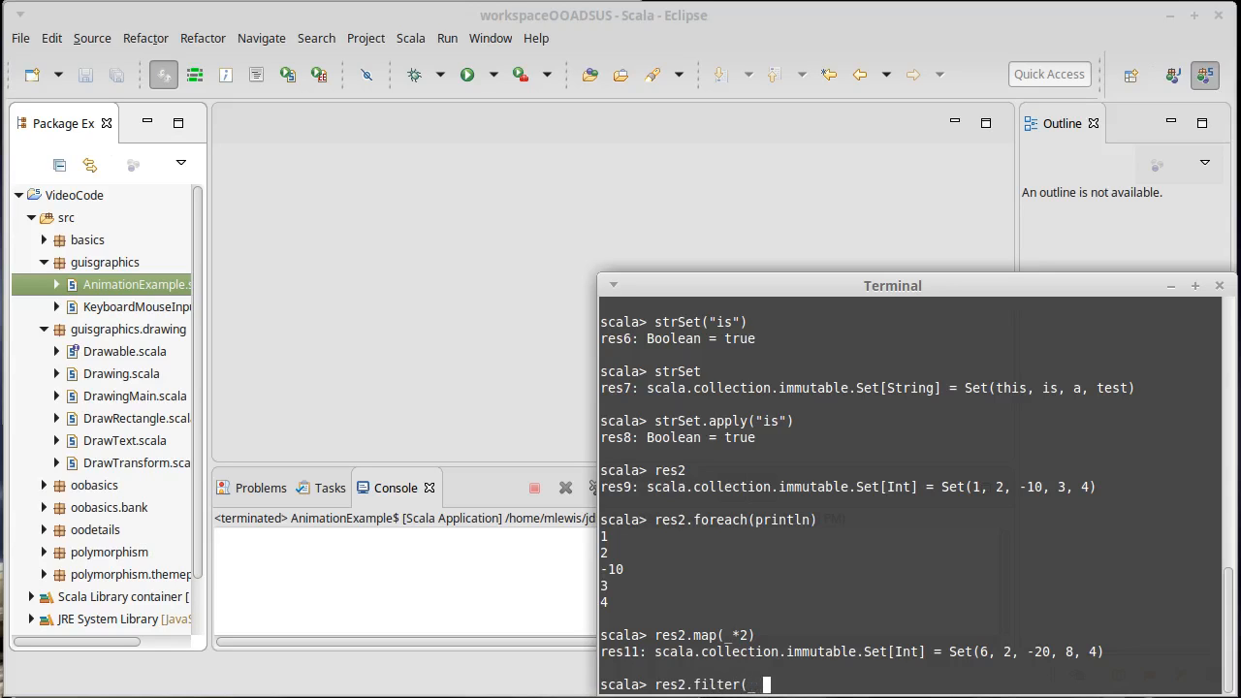
pyautogui.write('> 0)')
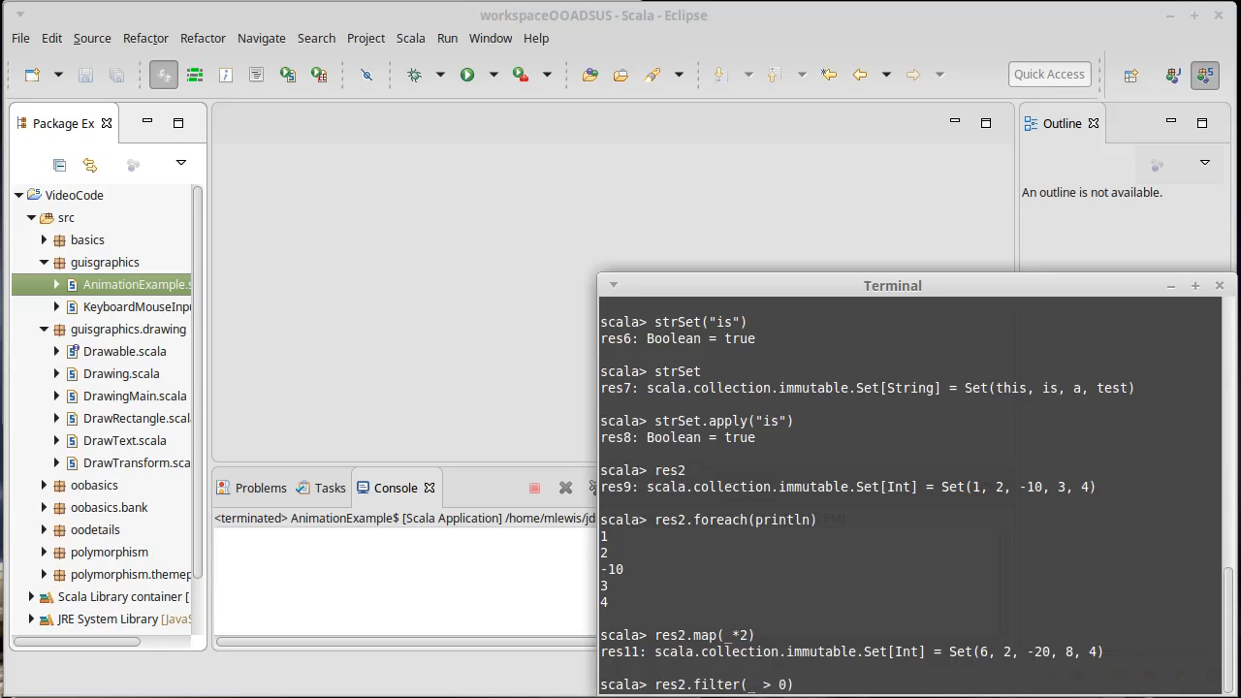
pyautogui.press('Return')
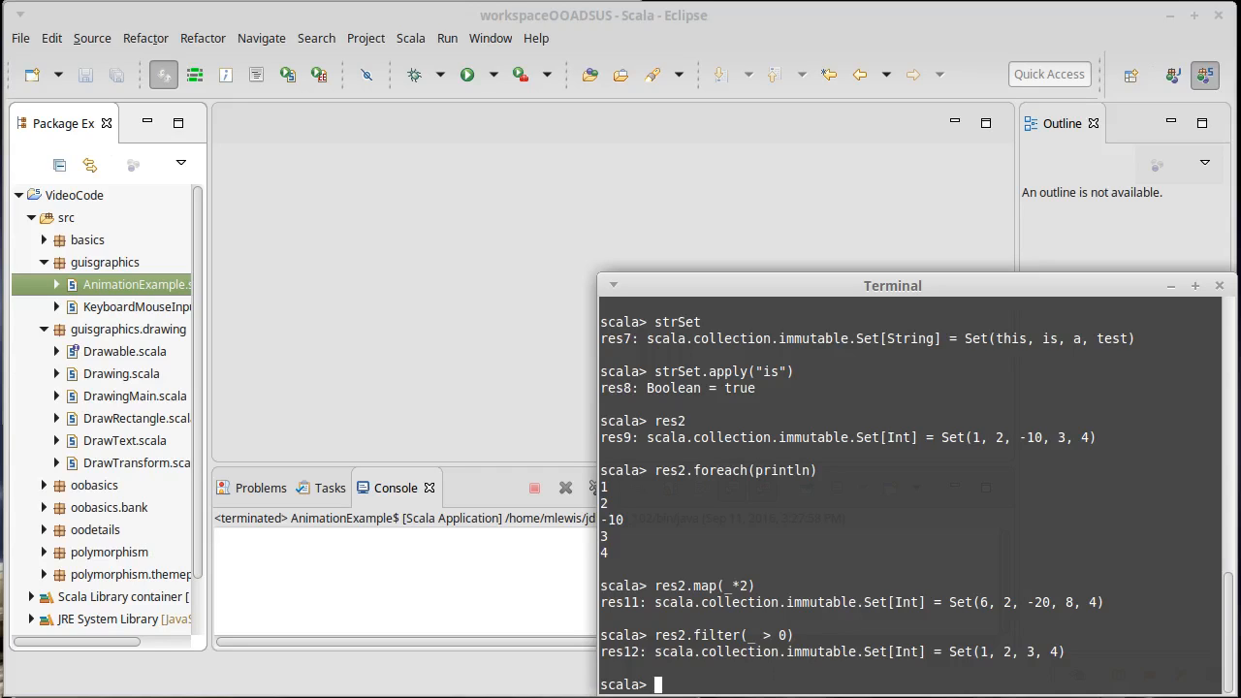
pyautogui.moveTo(1012, 613)
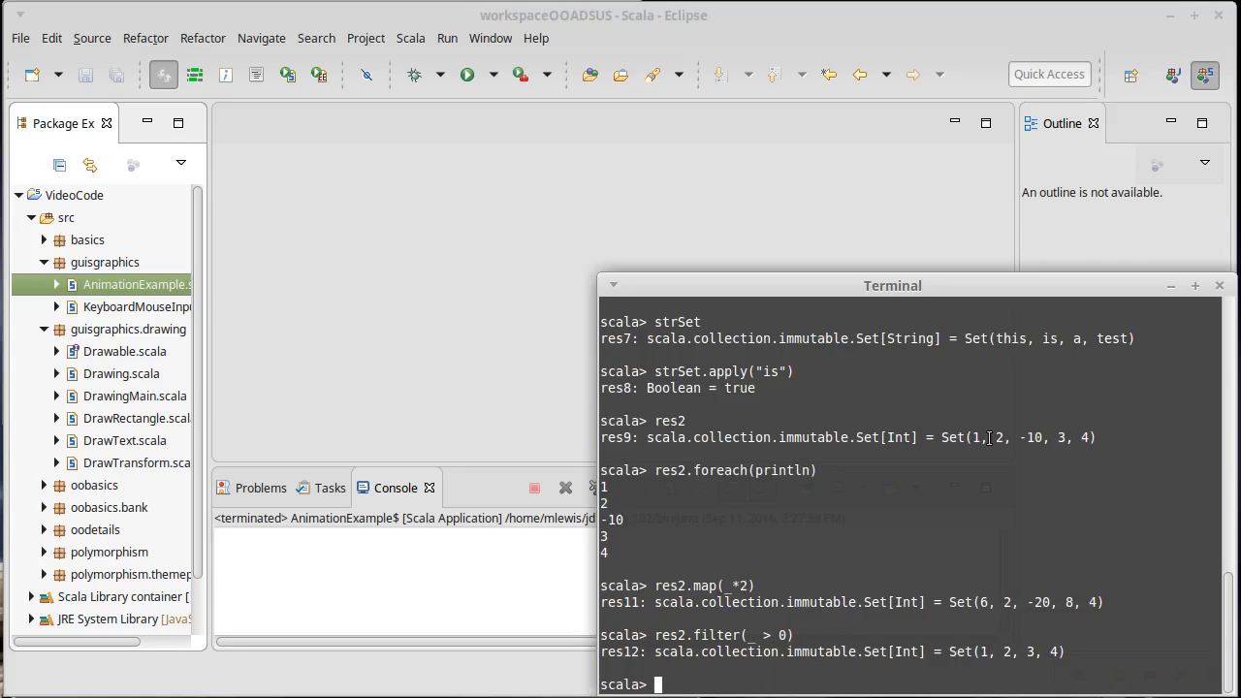
pyautogui.moveTo(973, 438); pyautogui.dragTo(1067, 438)
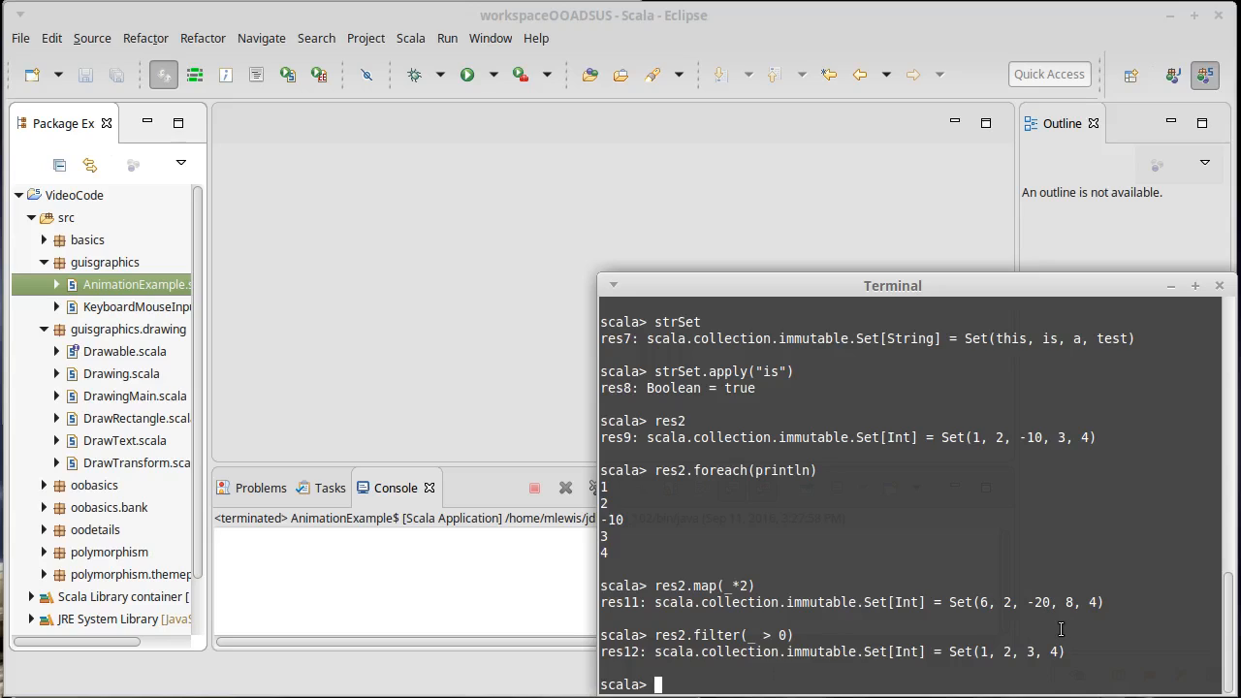
pyautogui.moveTo(888, 665)
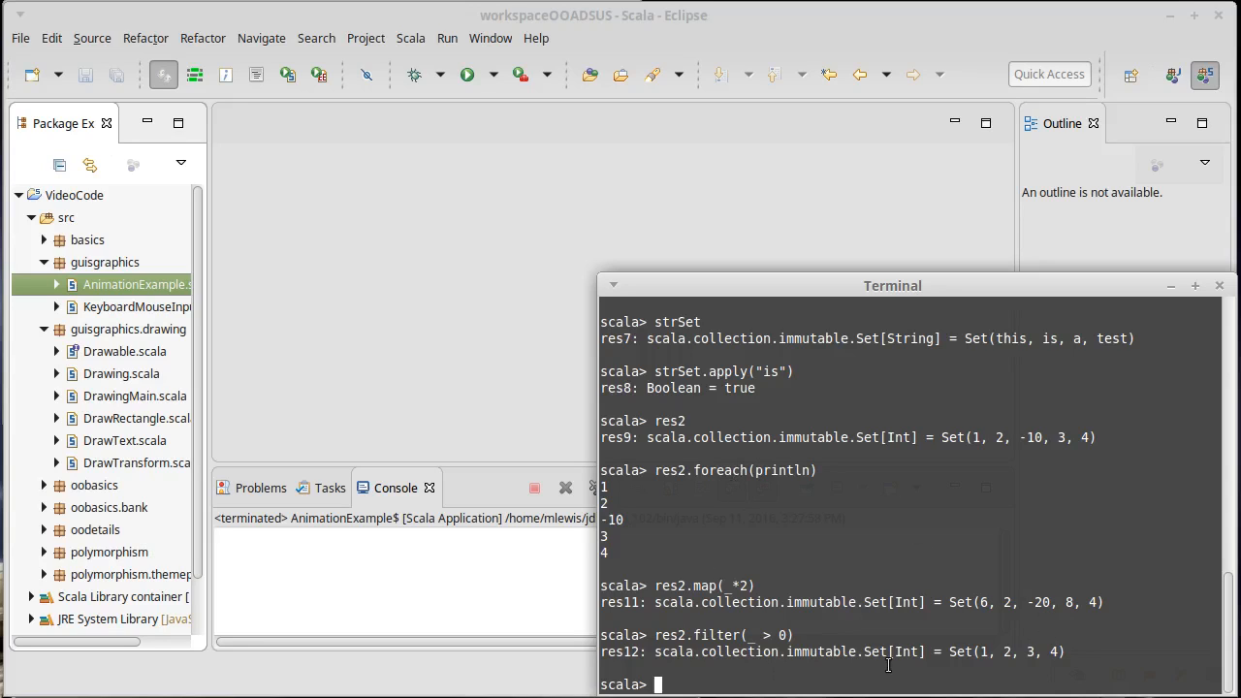
# Step: Run for(i <- res2) println(i), printing 1, 2, -10, 3 and 4 on separate lines
pyautogui.write('for(')
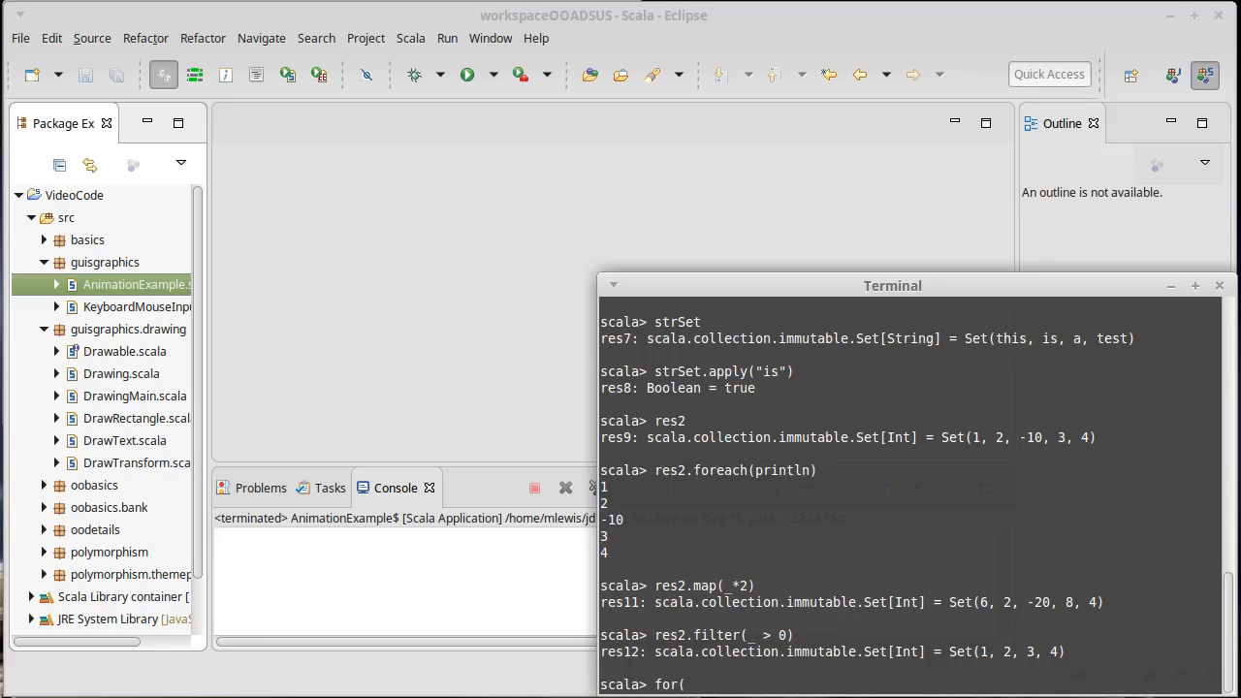
pyautogui.write('i <-')
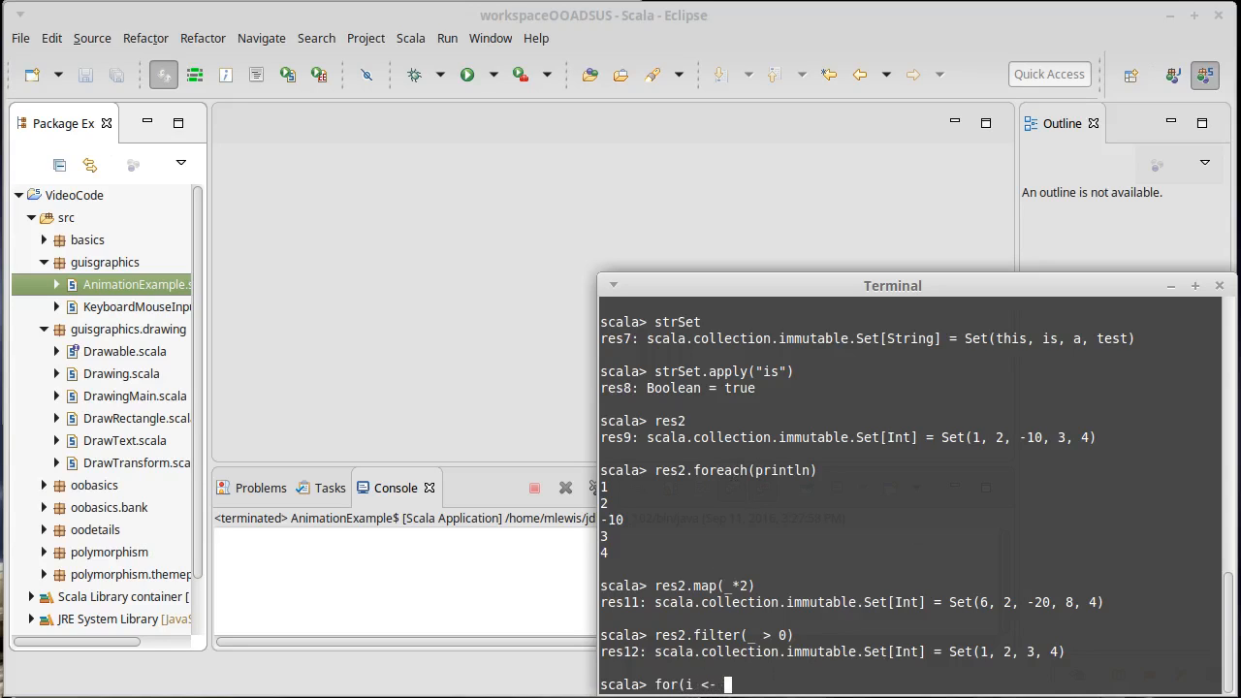
pyautogui.write('res2')
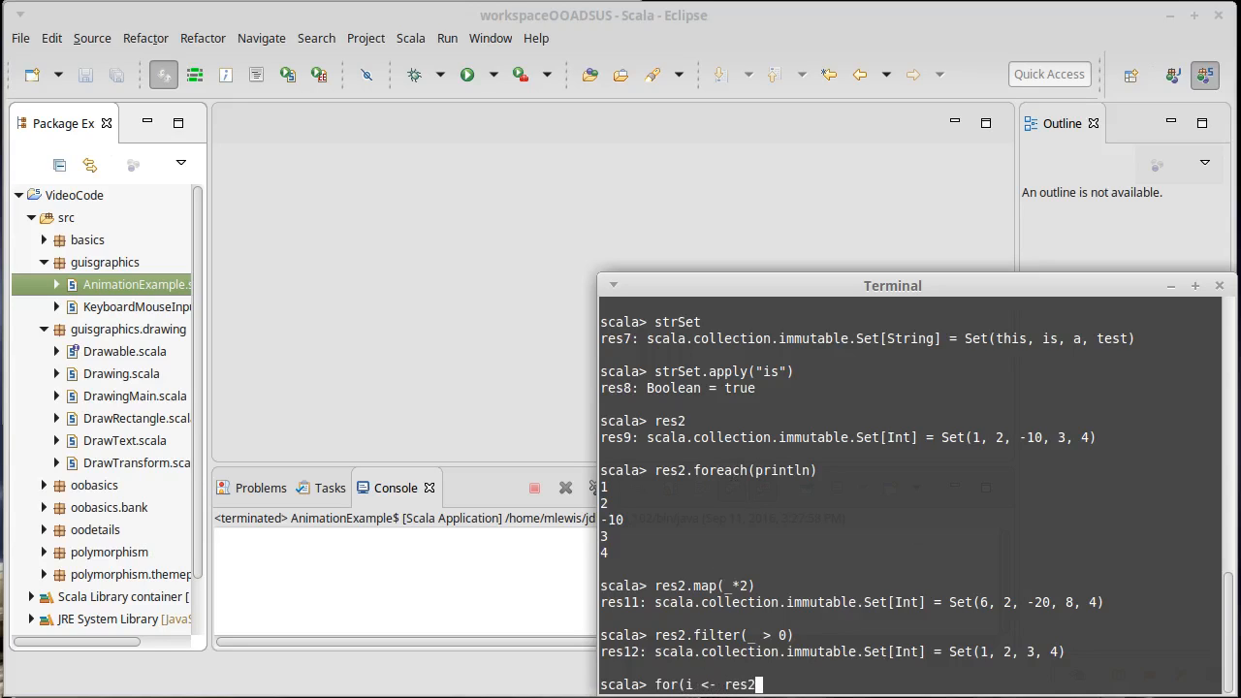
pyautogui.write(') println')
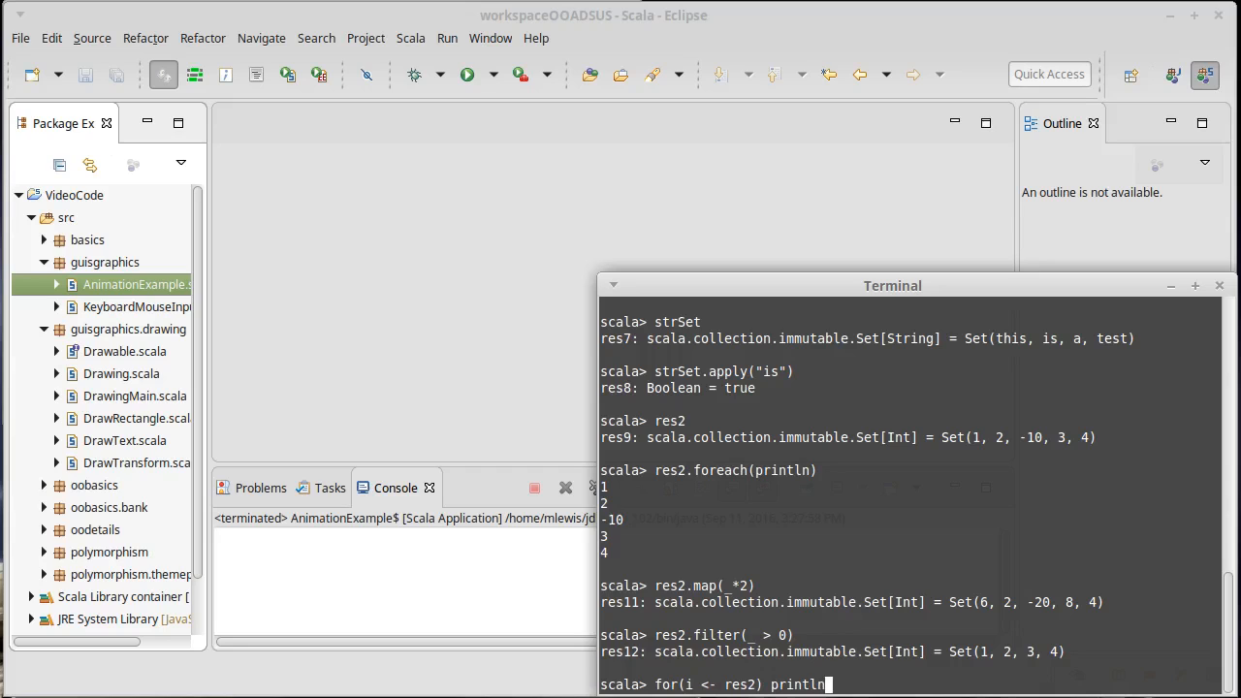
pyautogui.write('(i)')
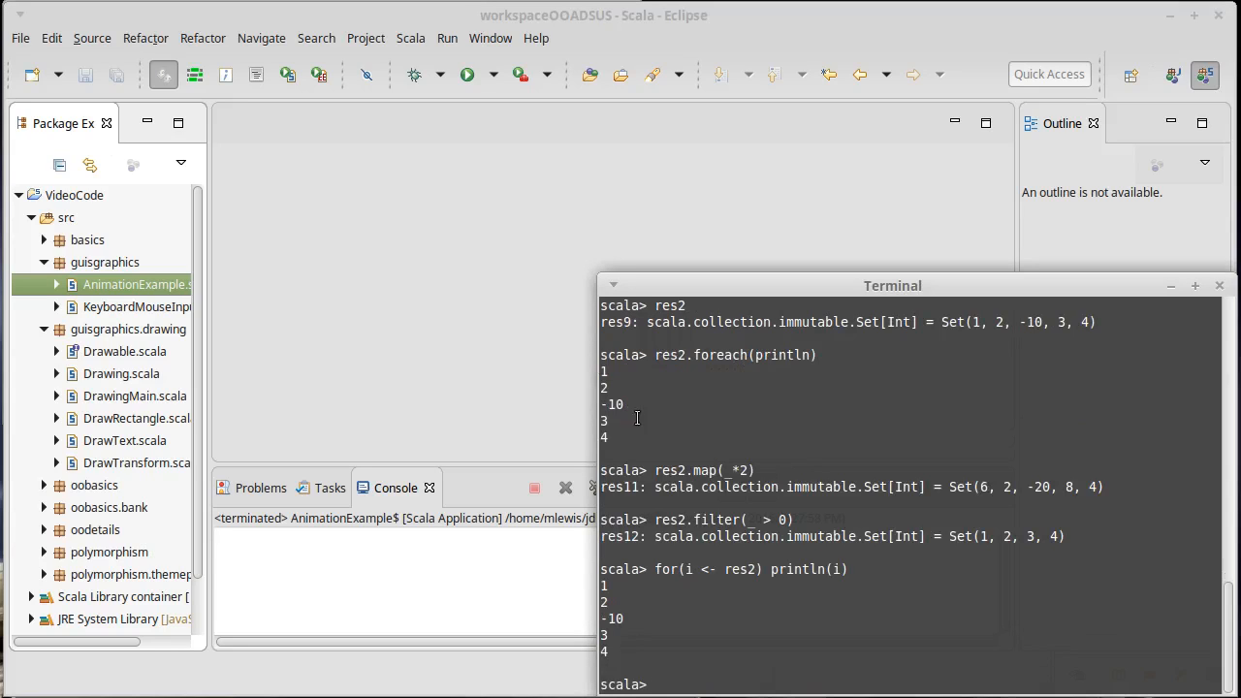
pyautogui.moveTo(694, 586)
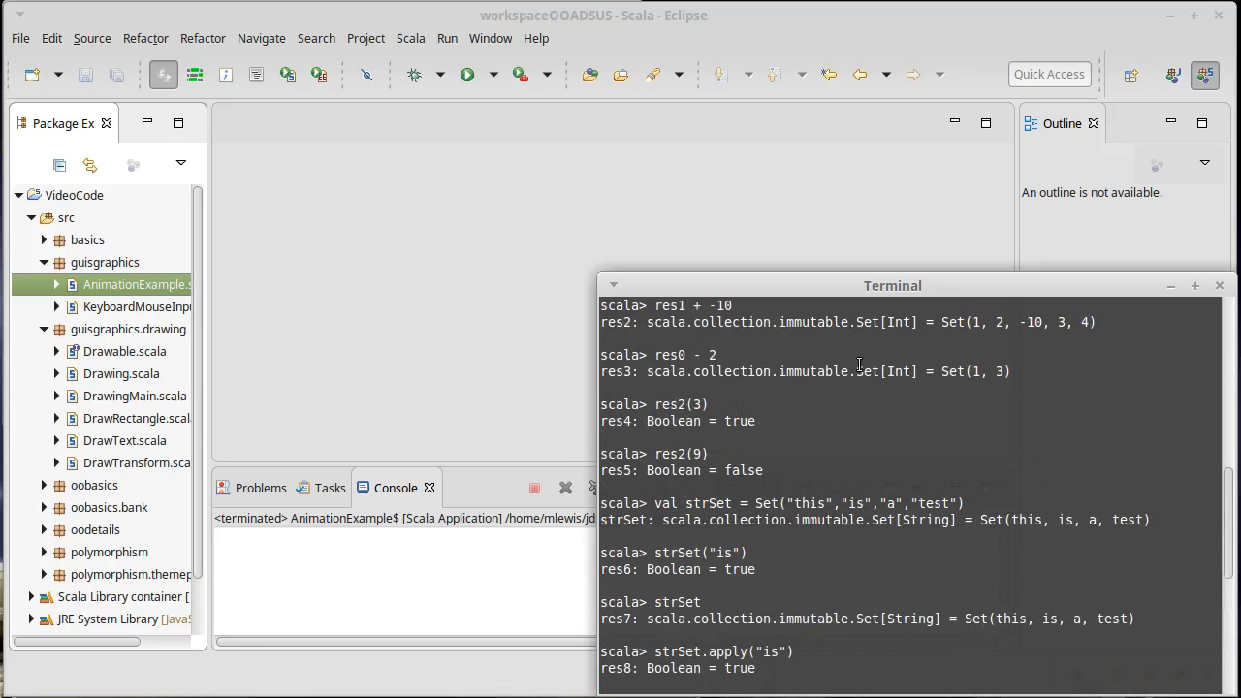
pyautogui.moveTo(867, 461)
pyautogui.write('for(i <- res2) println(i)')
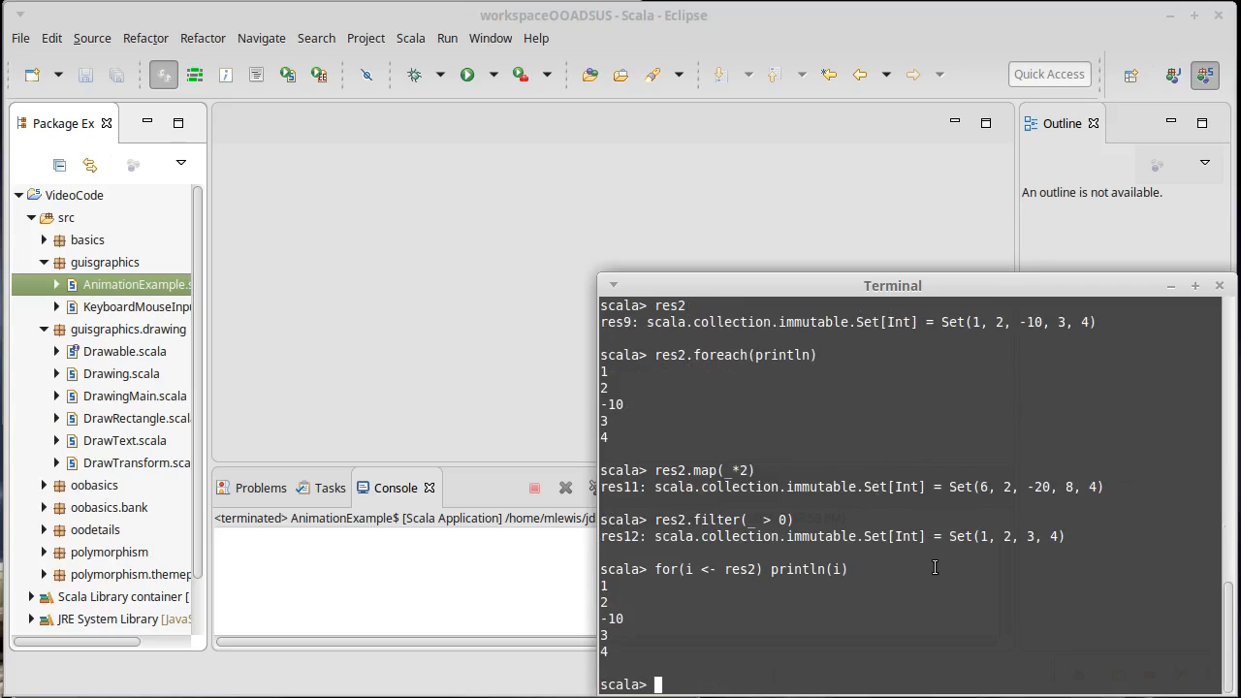
pyautogui.moveTo(927, 581)
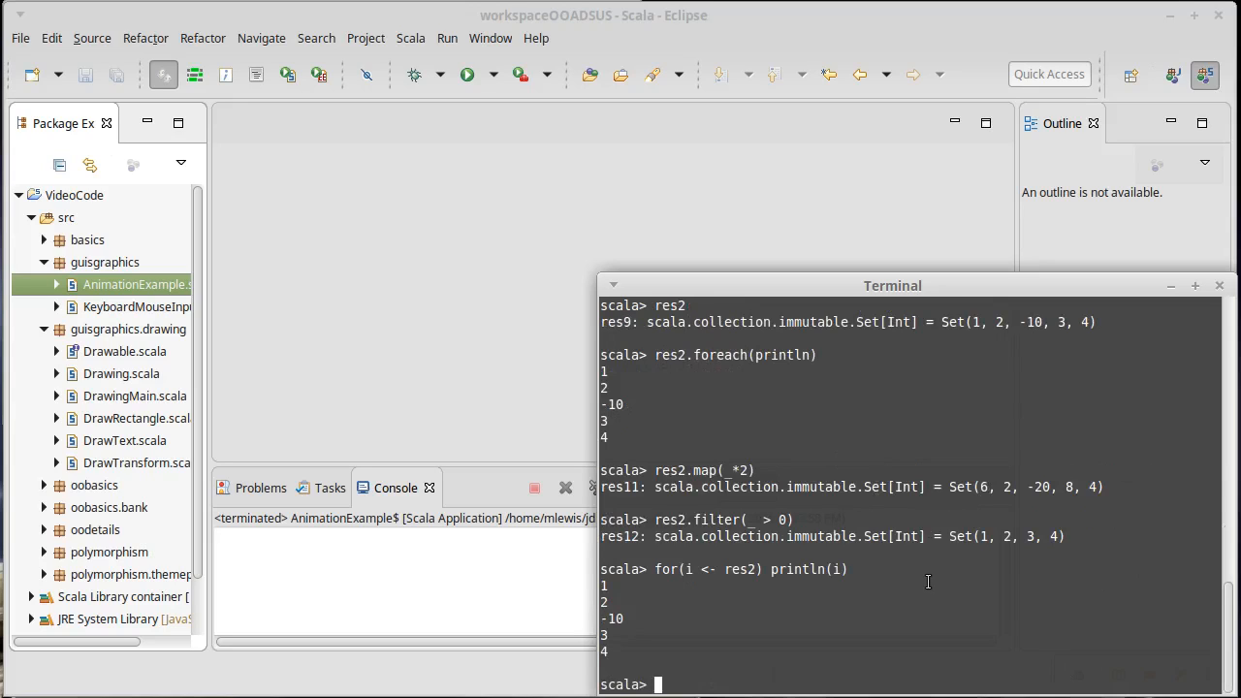